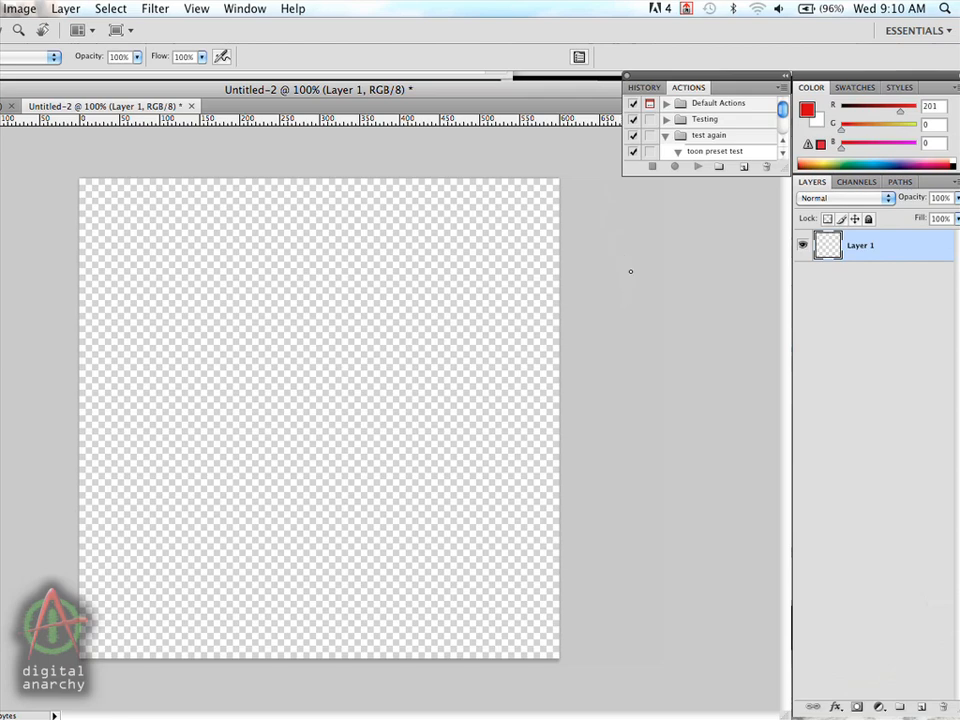
mouse_move(620, 236)
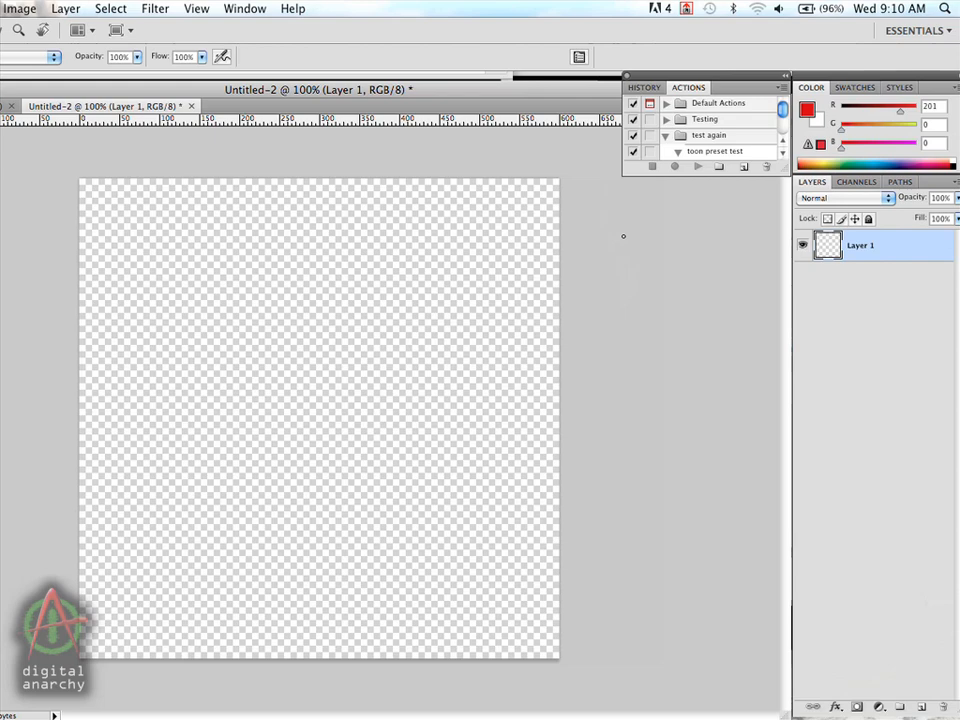
mouse_move(156, 8)
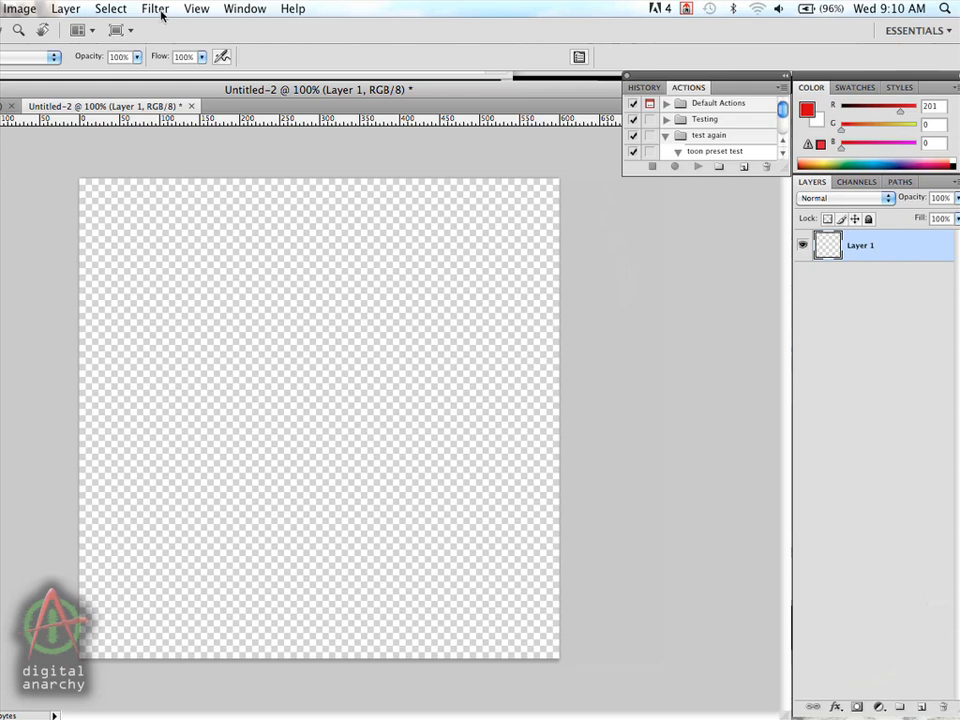
mouse_move(160, 16)
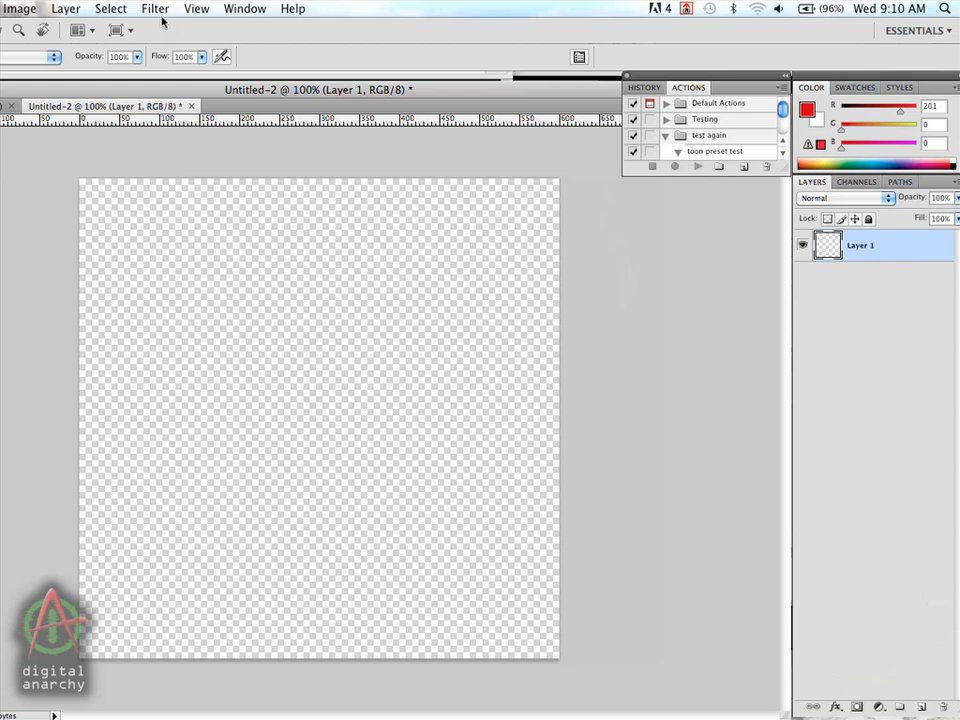
mouse_move(320, 266)
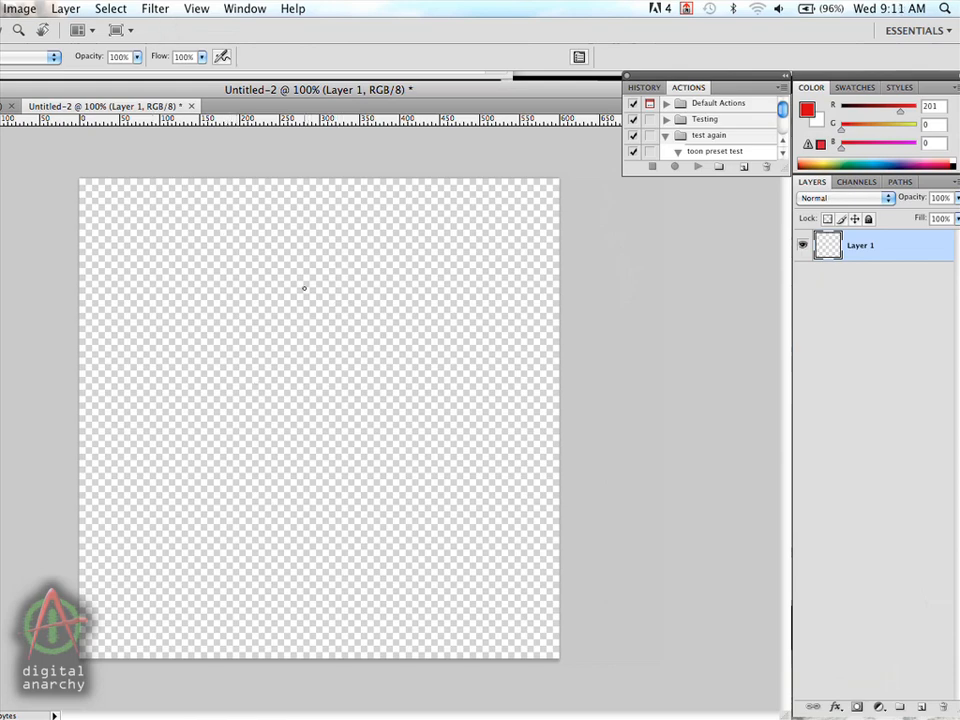
mouse_move(268, 280)
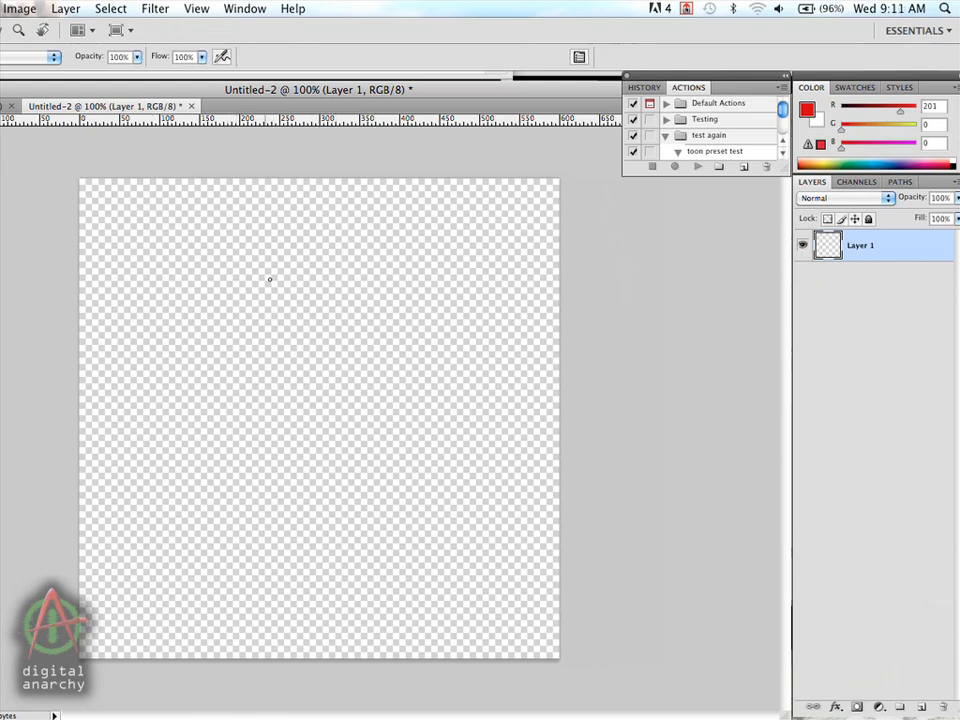
mouse_move(168, 32)
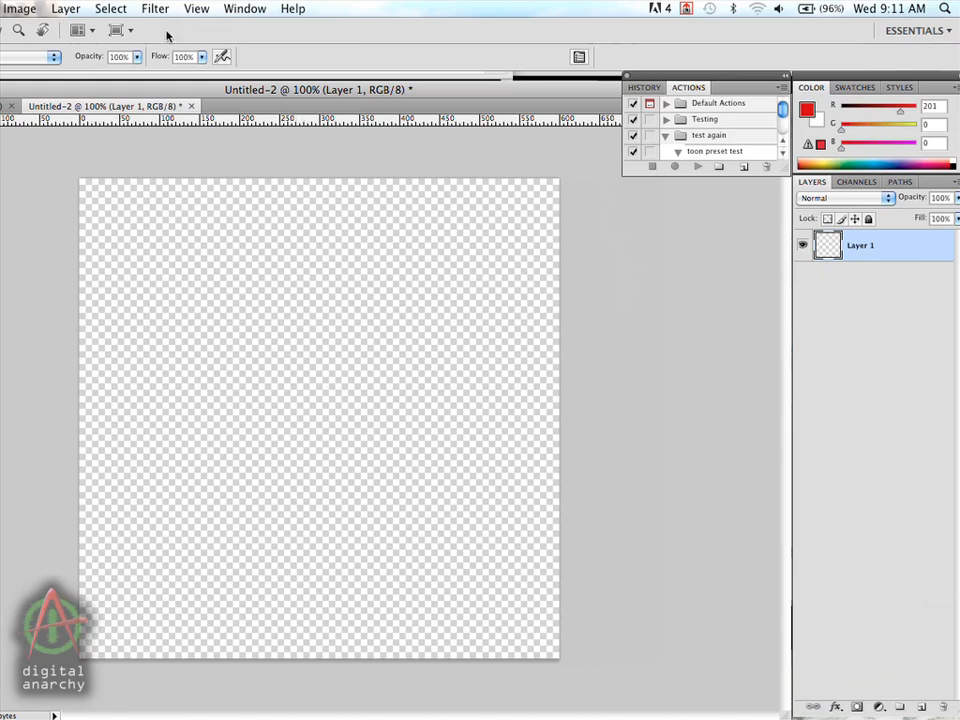
mouse_move(154, 8)
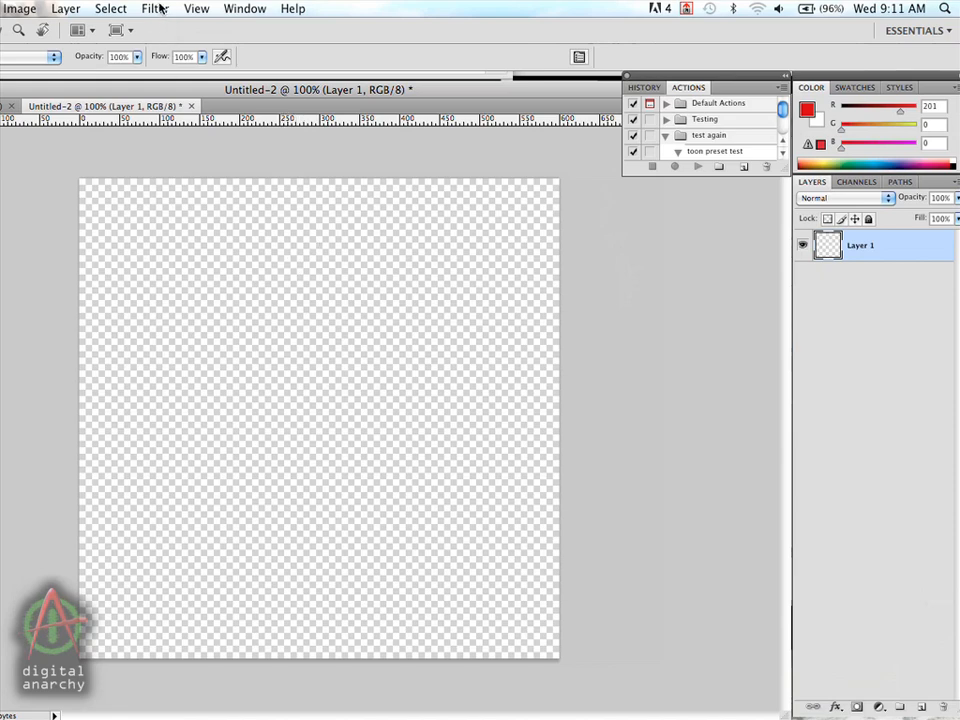
Step: Start the Texture Anarchy Explorer filter from Filter > Digital Anarchy
click(156, 8)
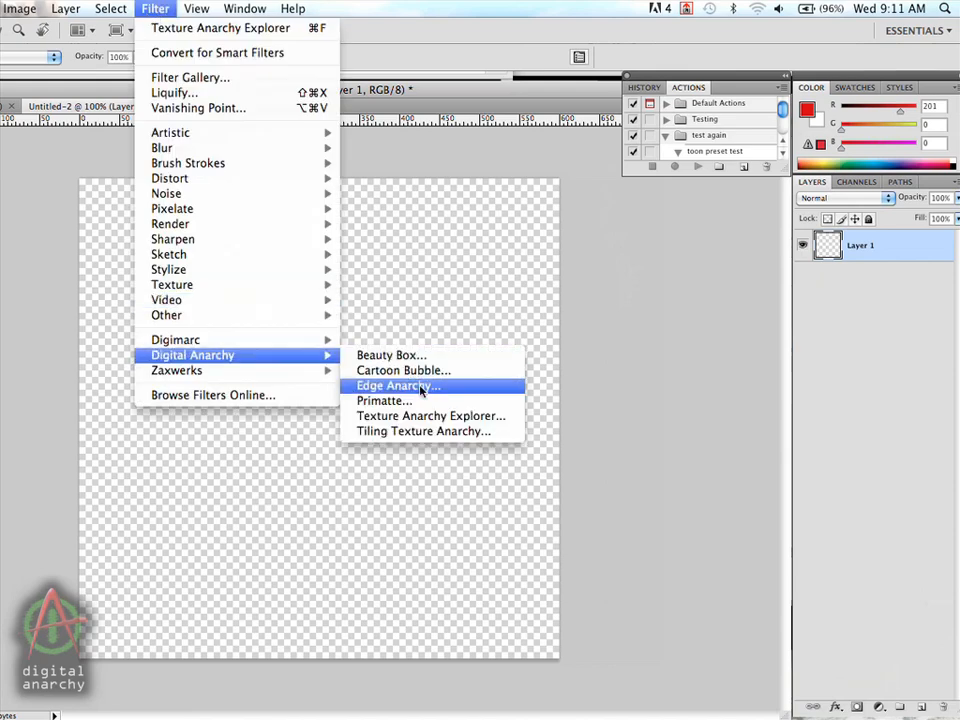
mouse_move(432, 416)
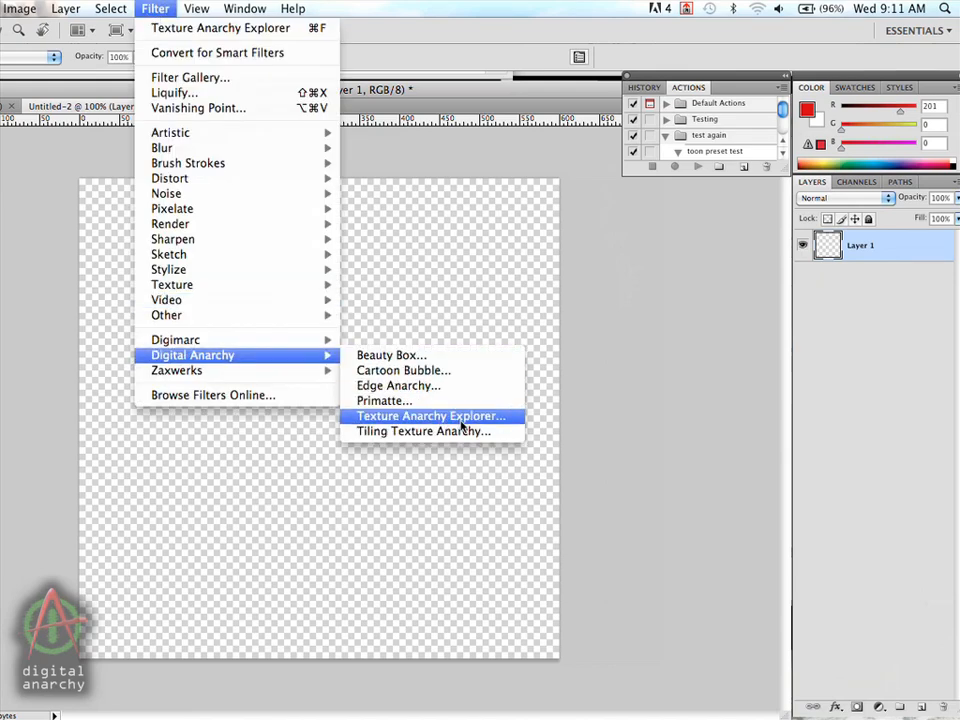
click(430, 416)
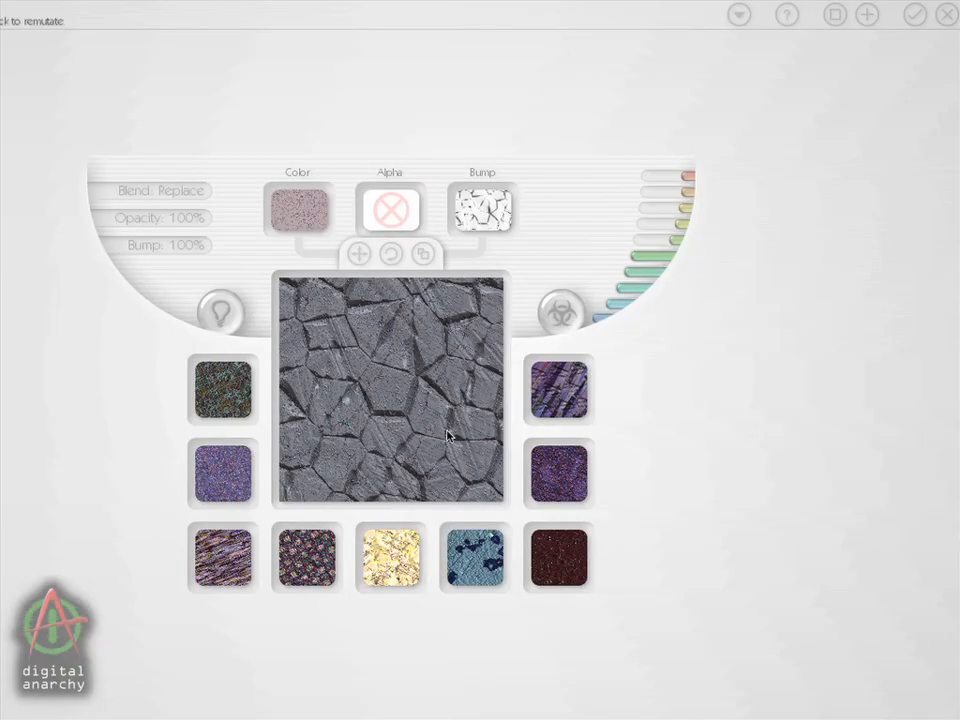
mouse_move(384, 418)
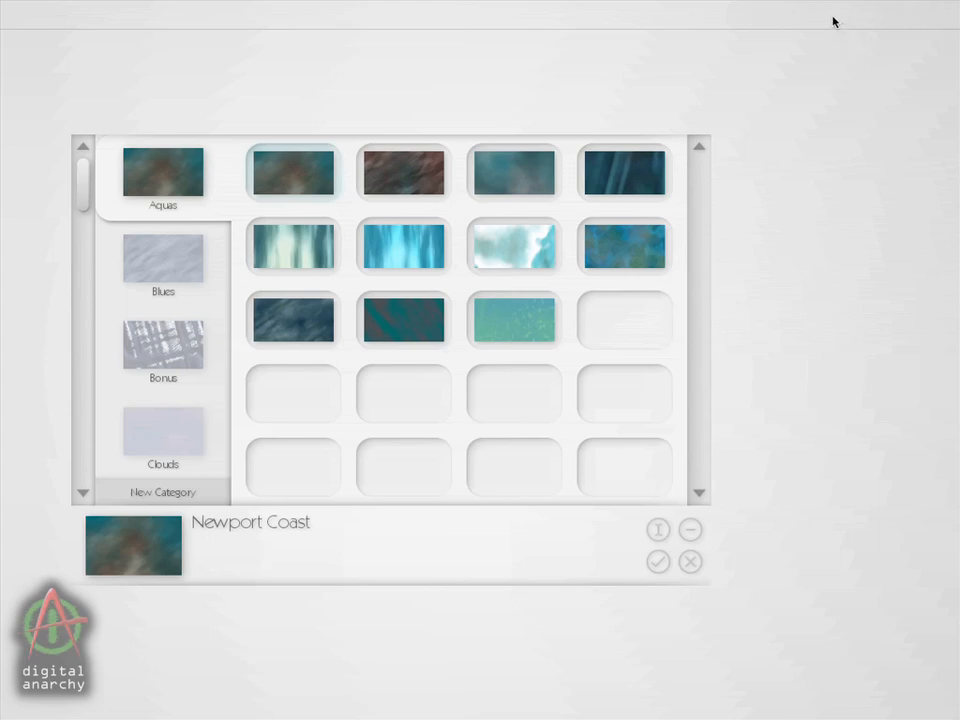
mouse_move(856, 114)
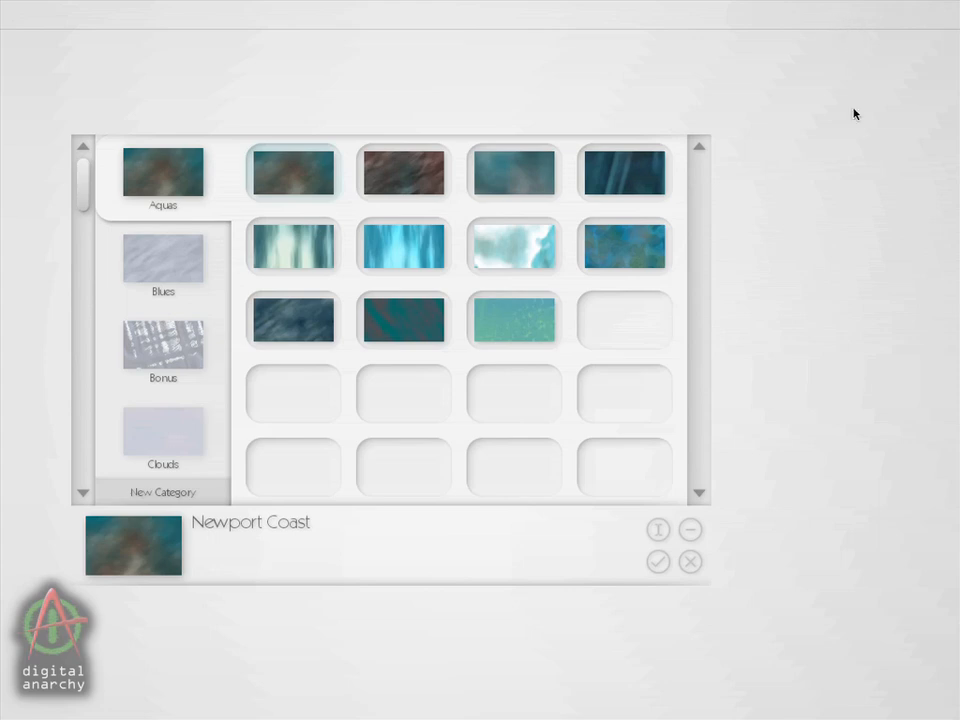
click(164, 258)
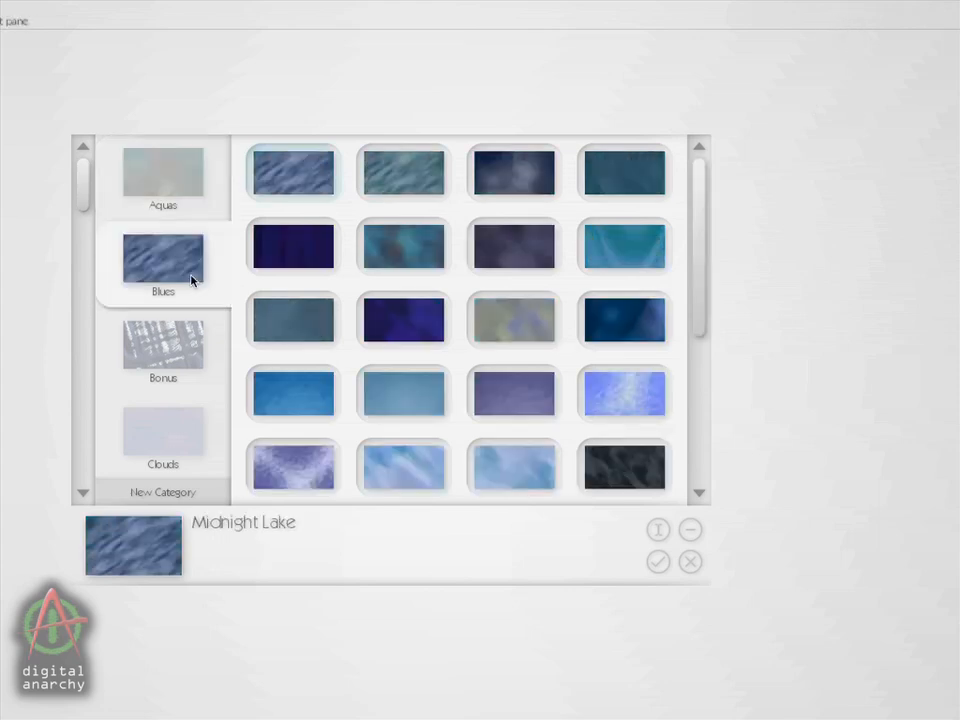
click(164, 344)
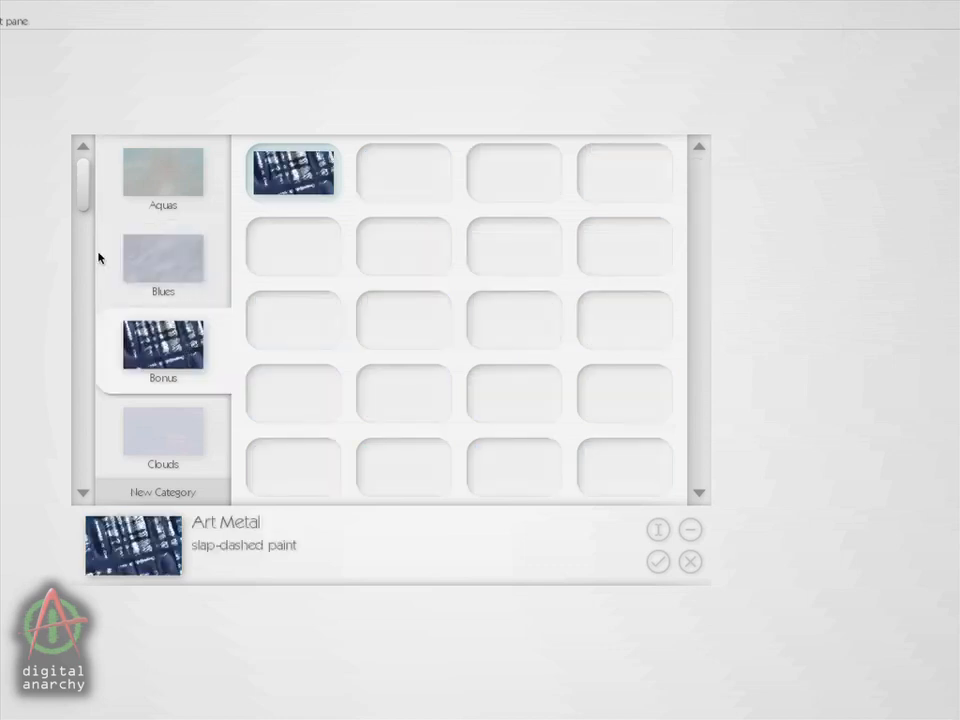
scroll(down, 3)
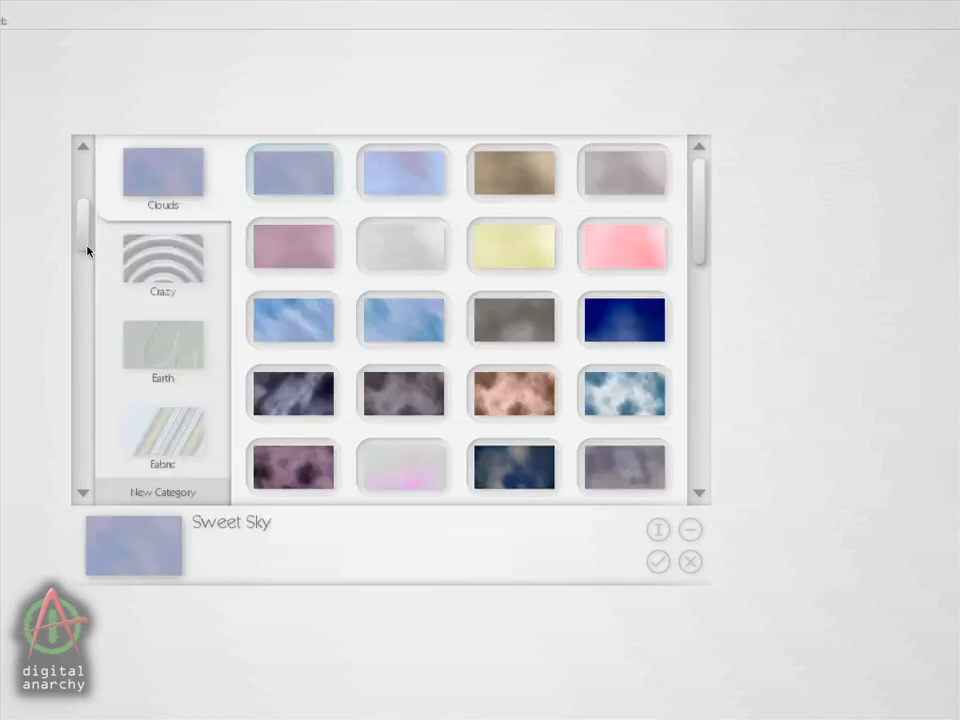
click(162, 262)
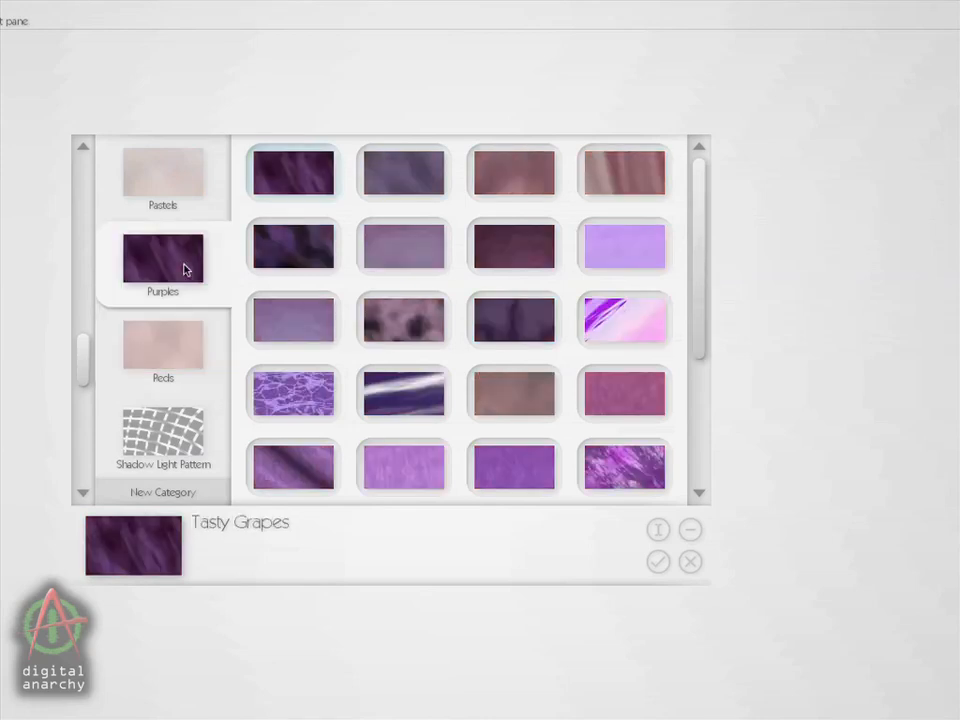
mouse_move(736, 546)
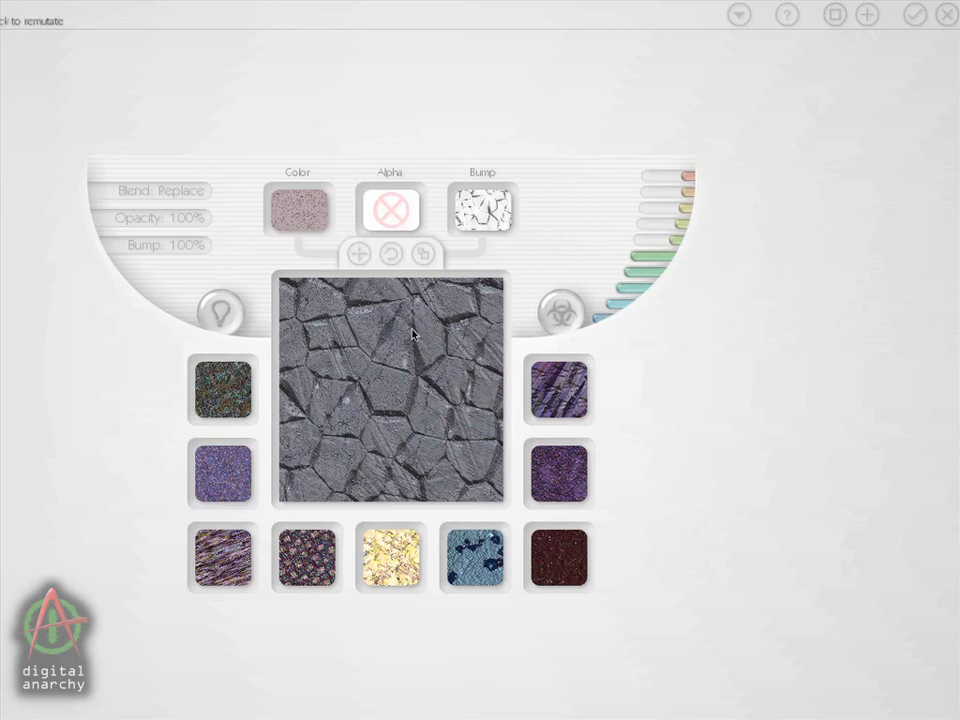
mouse_move(416, 404)
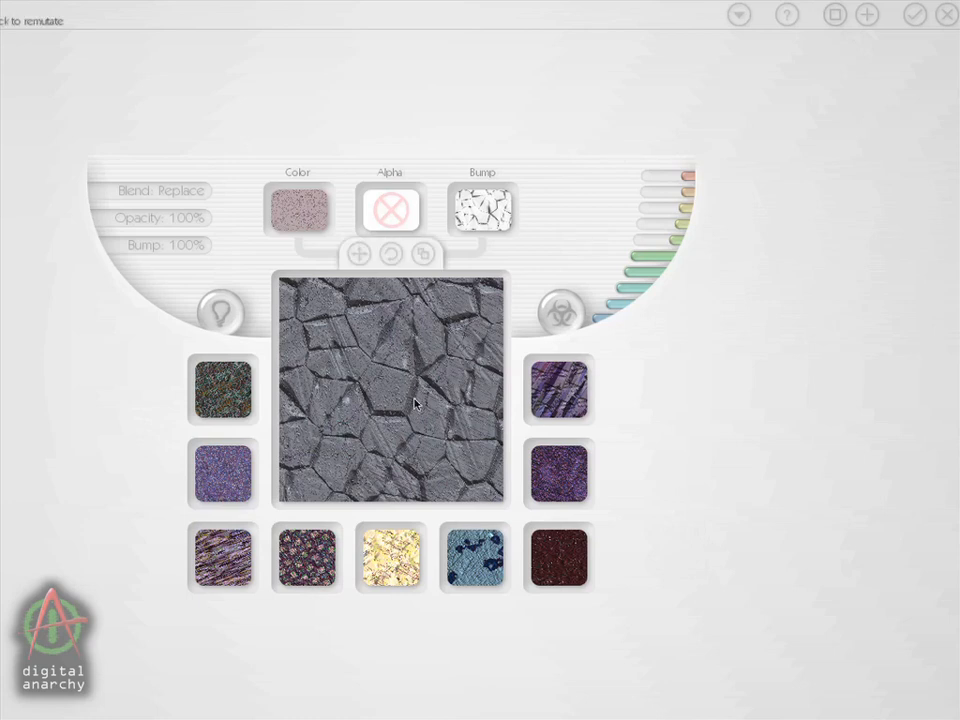
mouse_move(422, 392)
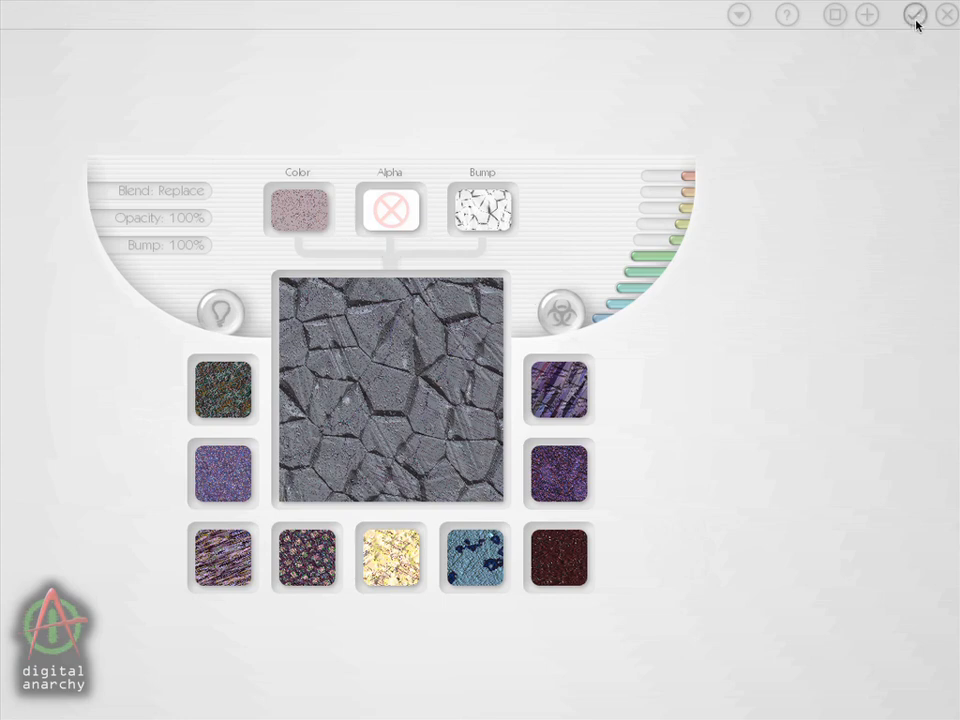
Step: Apply the cracked stone texture to the layer and set the Save As format to JPEG
click(916, 16)
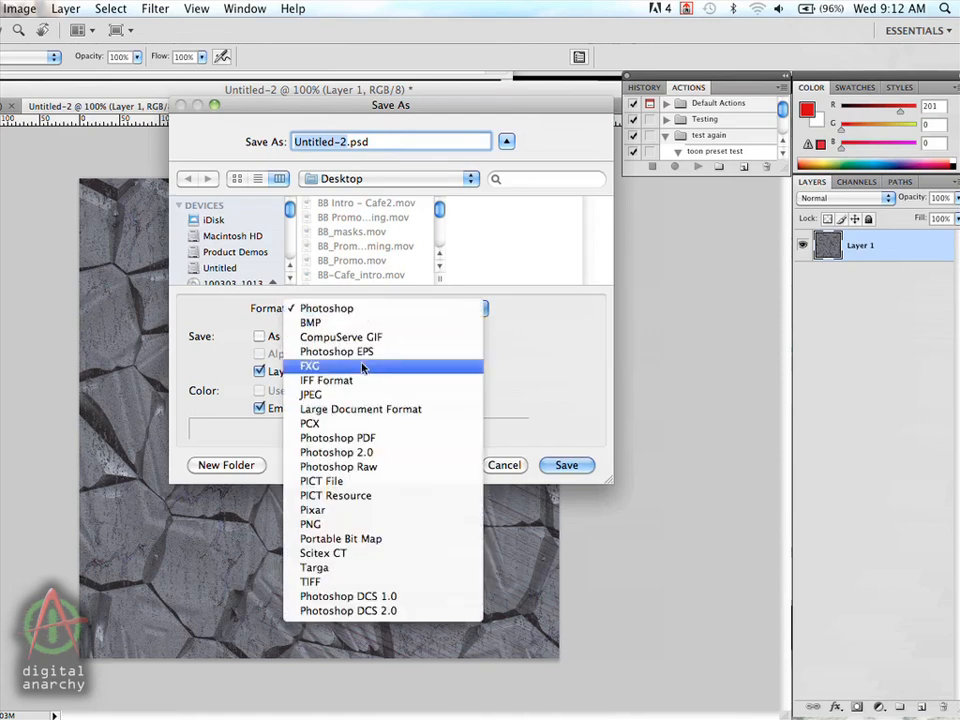
mouse_move(336, 452)
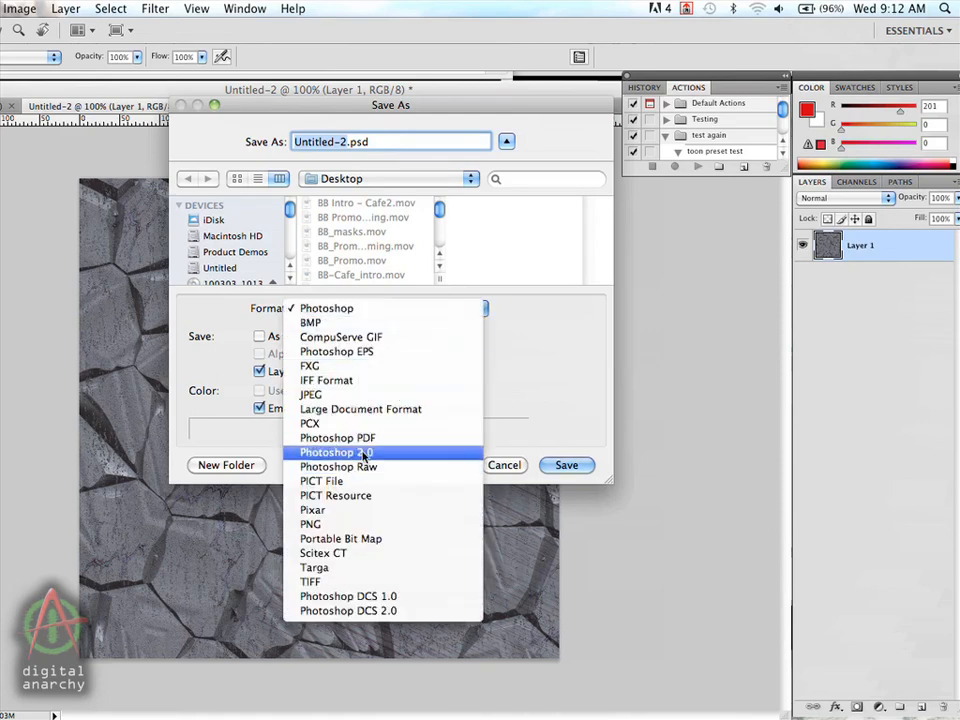
click(310, 394)
text(texture 1.jpg)
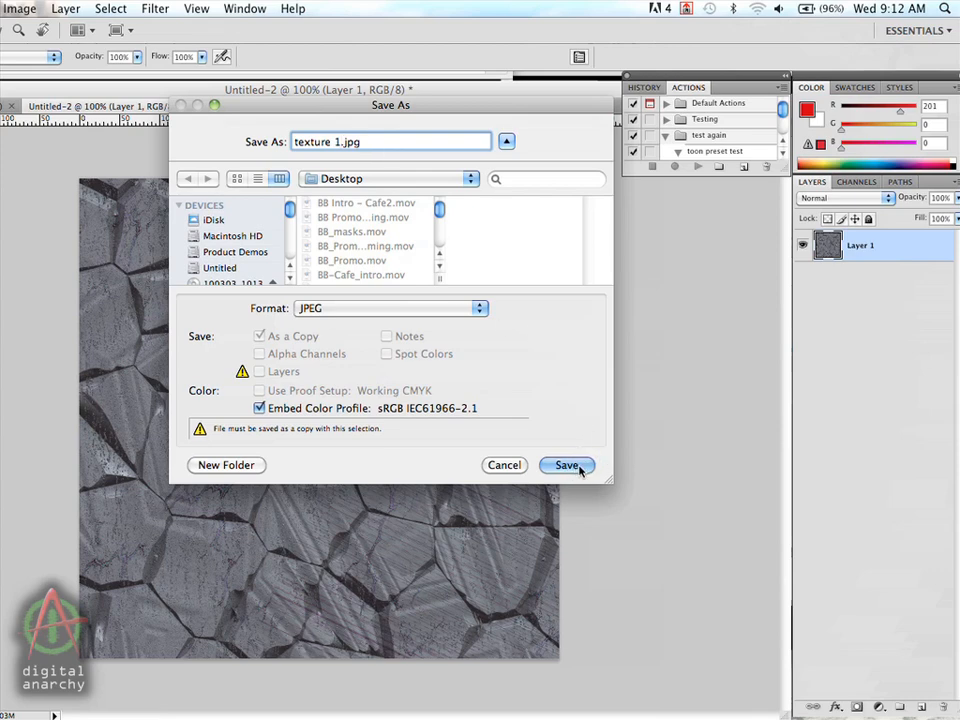
mouse_move(424, 304)
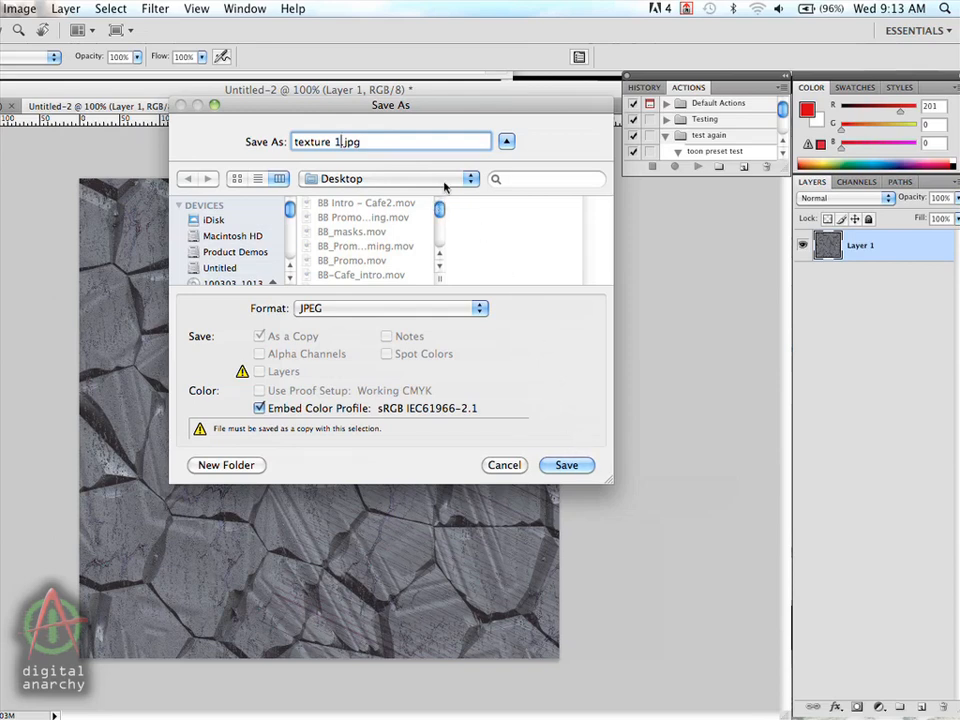
mouse_move(472, 240)
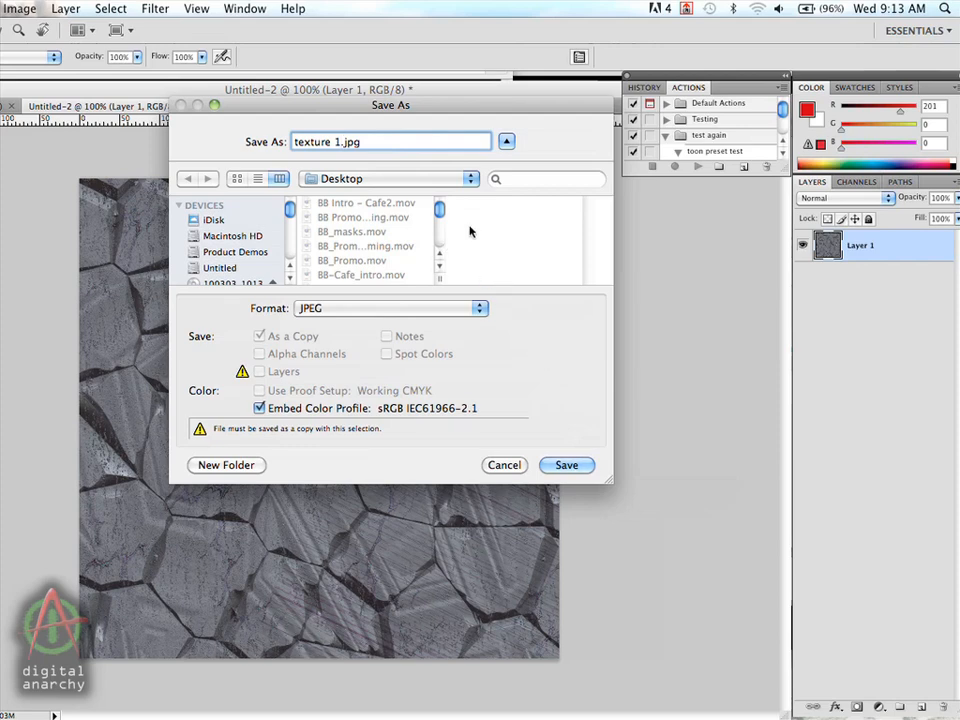
mouse_move(570, 420)
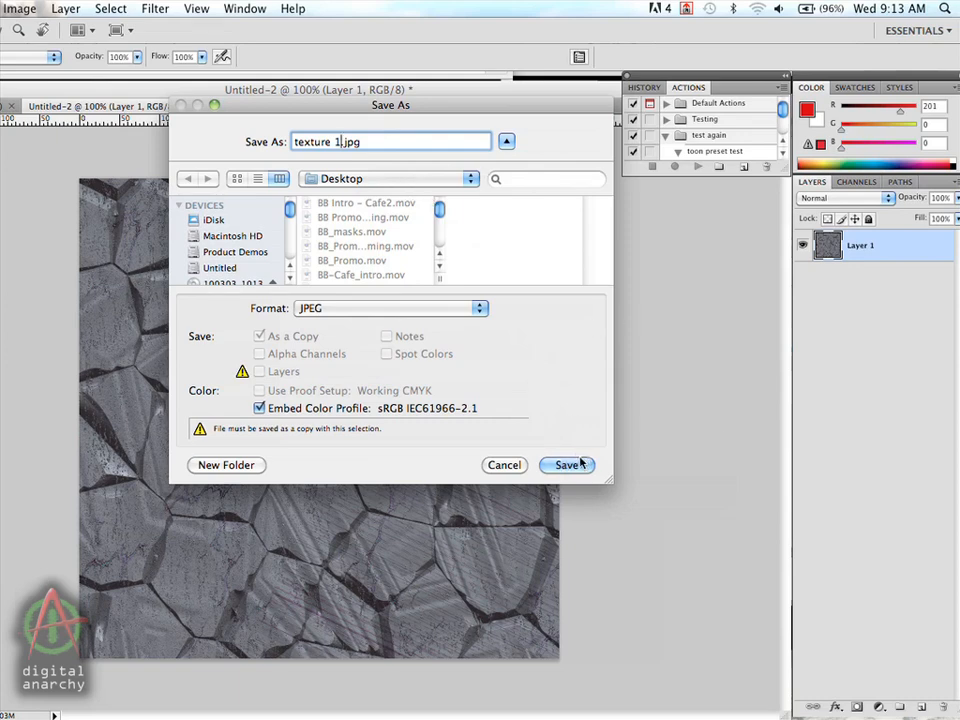
Step: Save texture 1.jpg with the JPEG quality raised to maximum
click(568, 464)
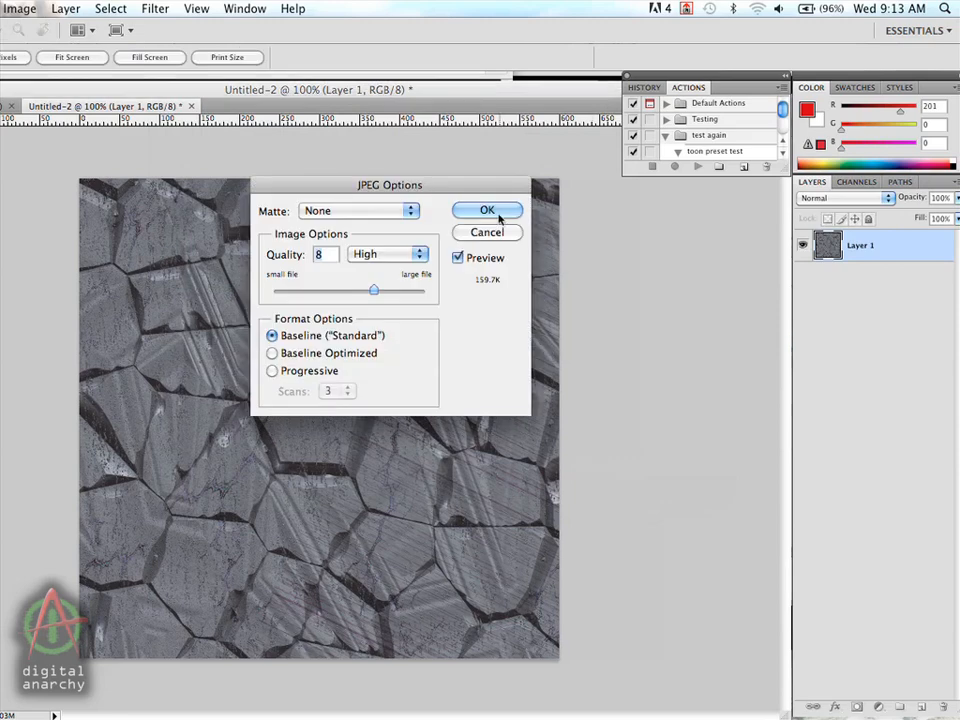
drag(372, 288, 424, 288)
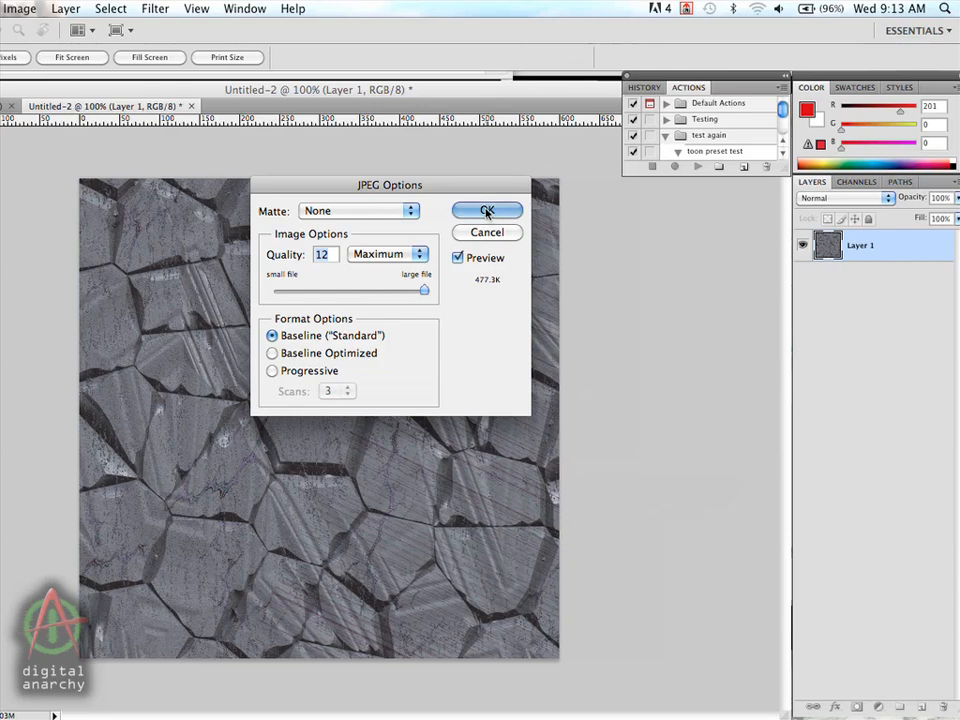
click(488, 210)
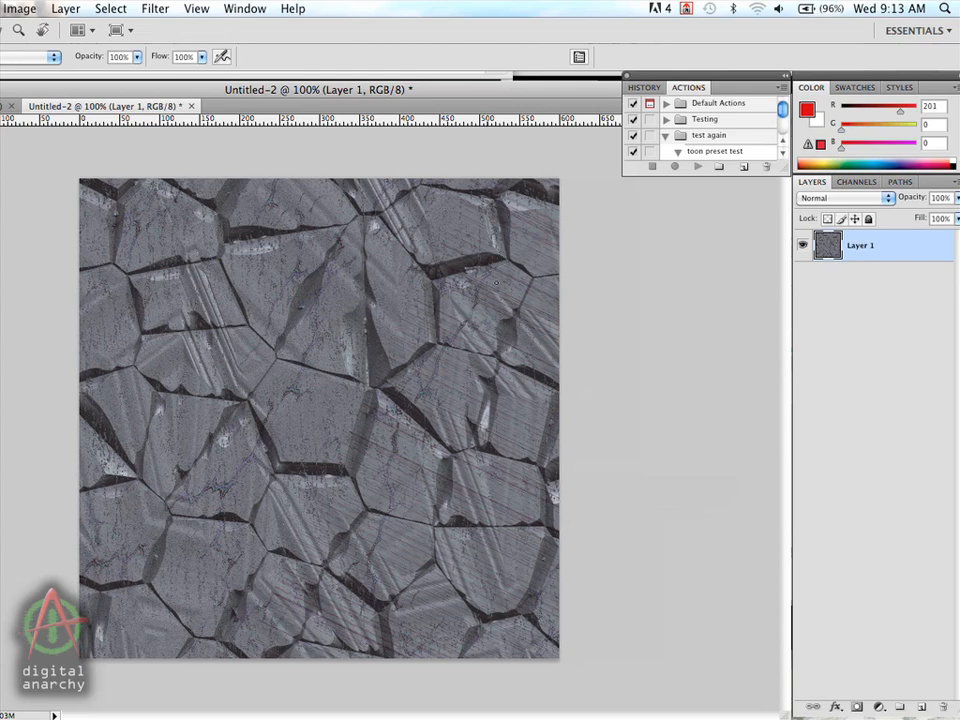
mouse_move(64, 254)
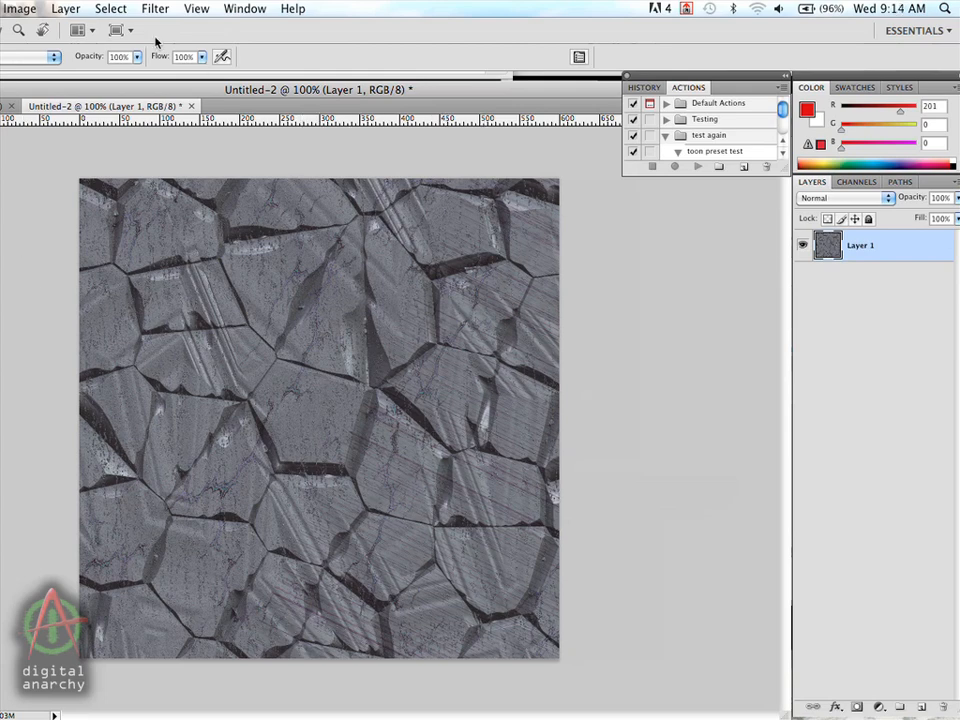
Step: Start the Tiling Texture Anarchy filter from Filter > Digital Anarchy
click(154, 8)
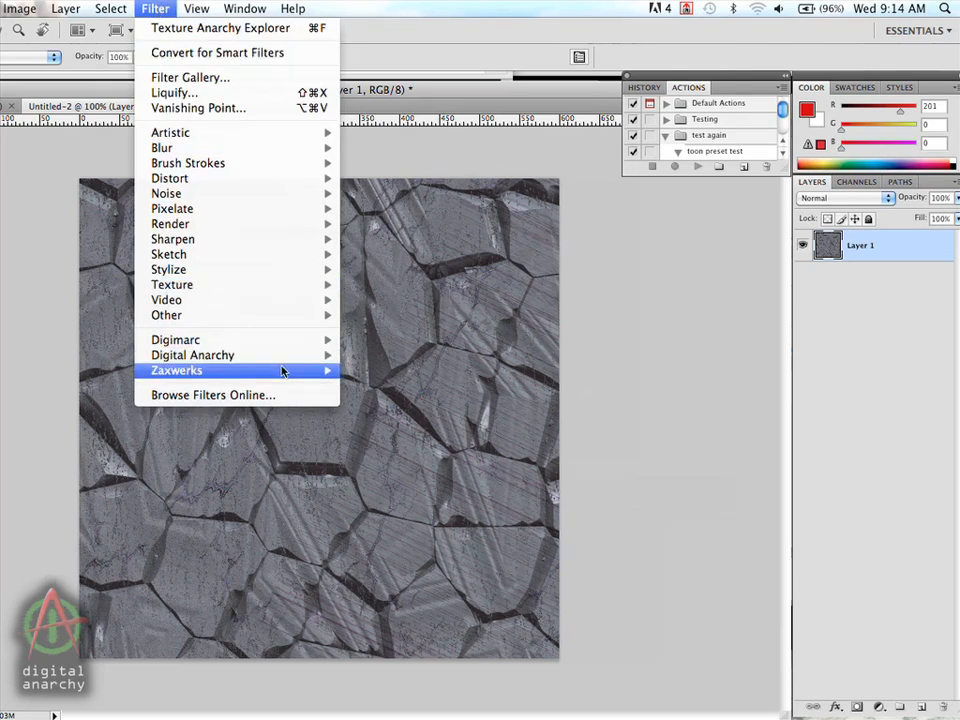
mouse_move(192, 356)
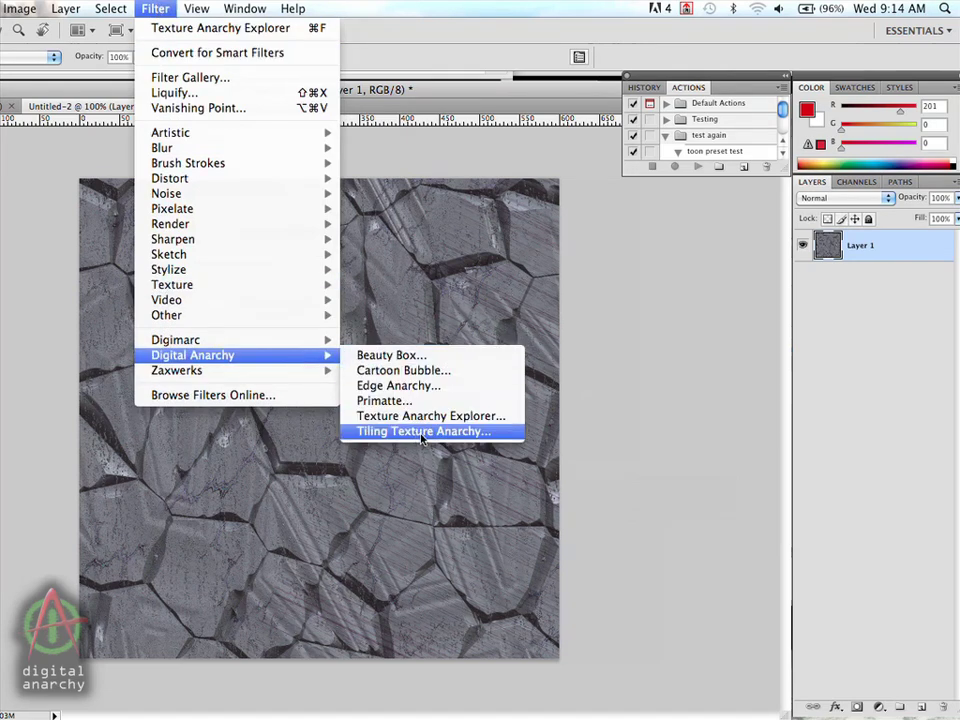
click(422, 432)
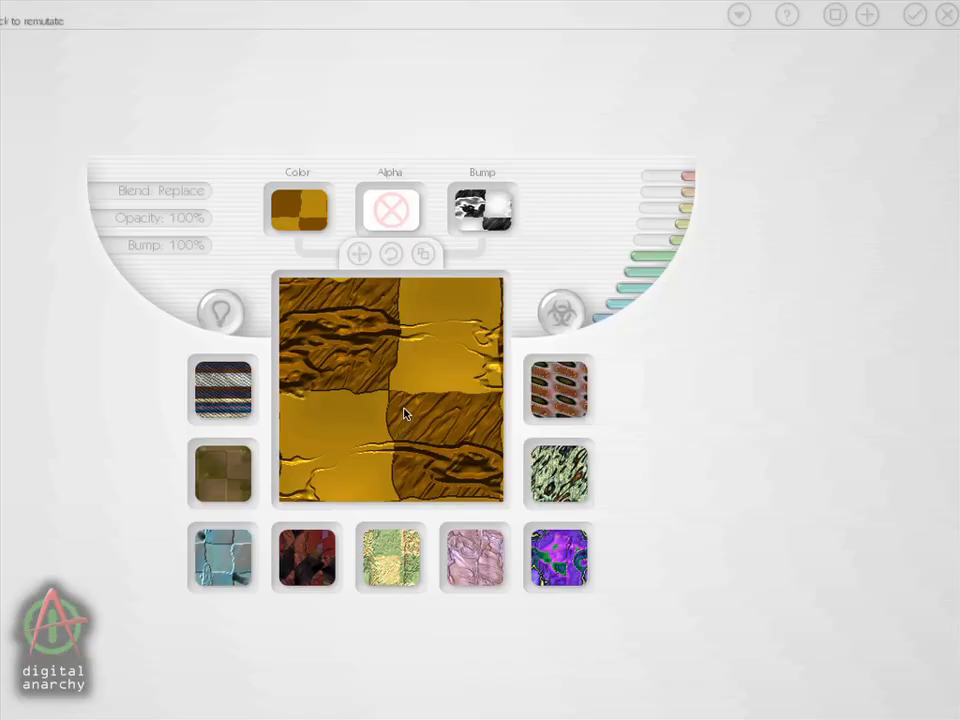
mouse_move(390, 332)
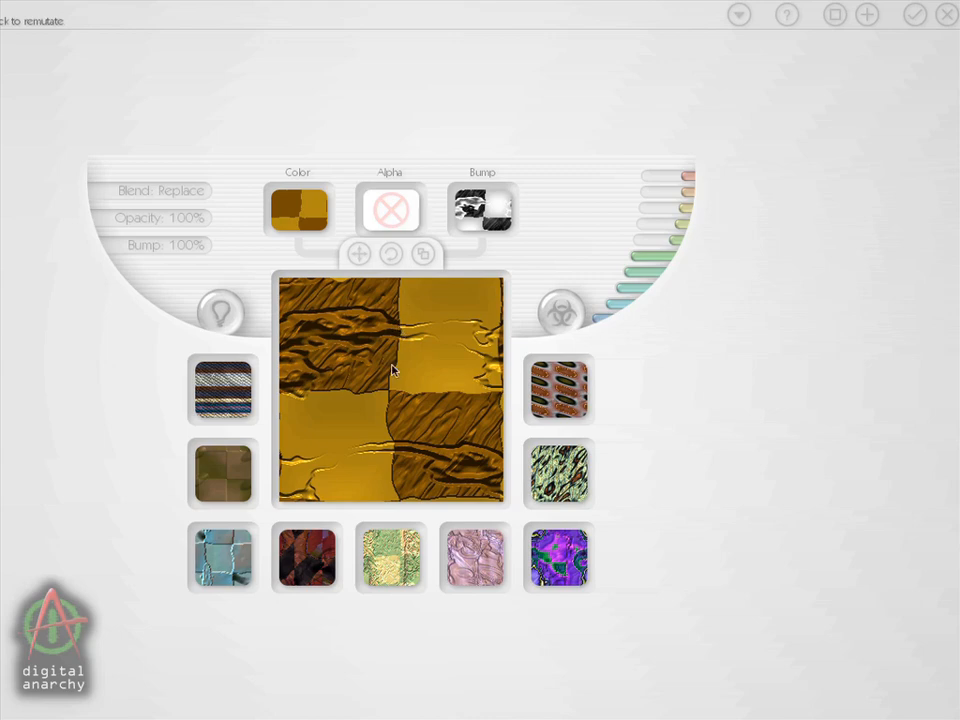
mouse_move(392, 284)
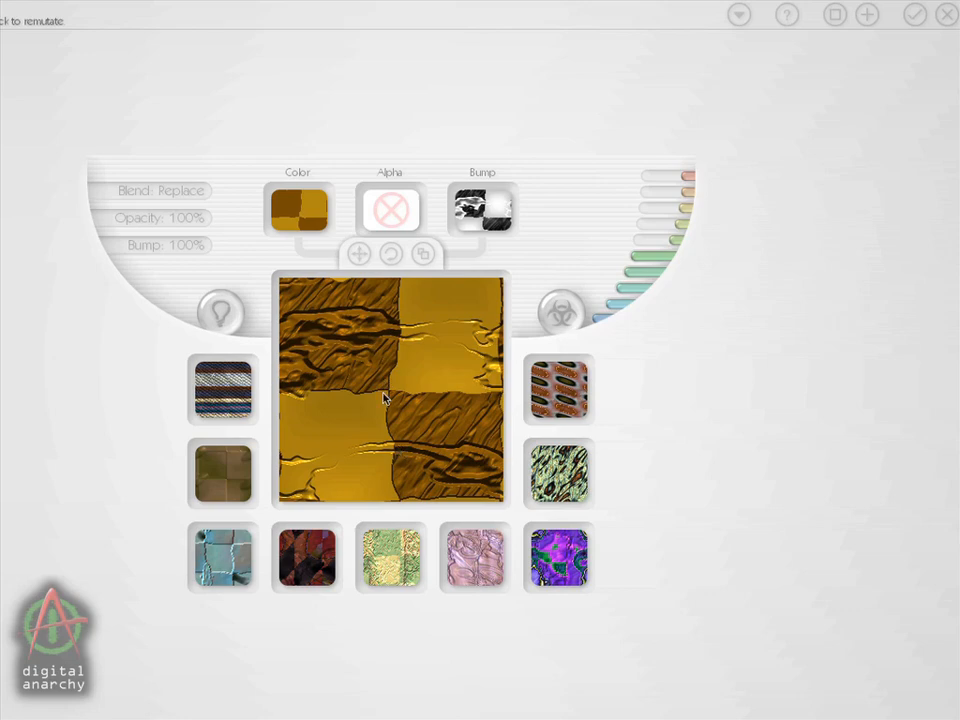
mouse_move(404, 290)
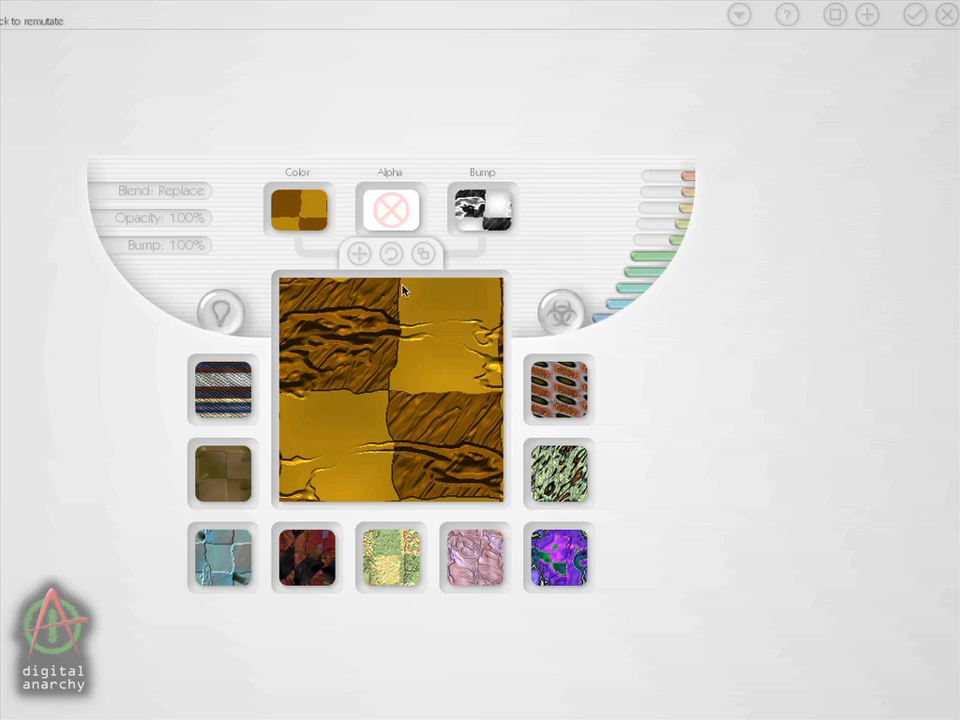
mouse_move(418, 284)
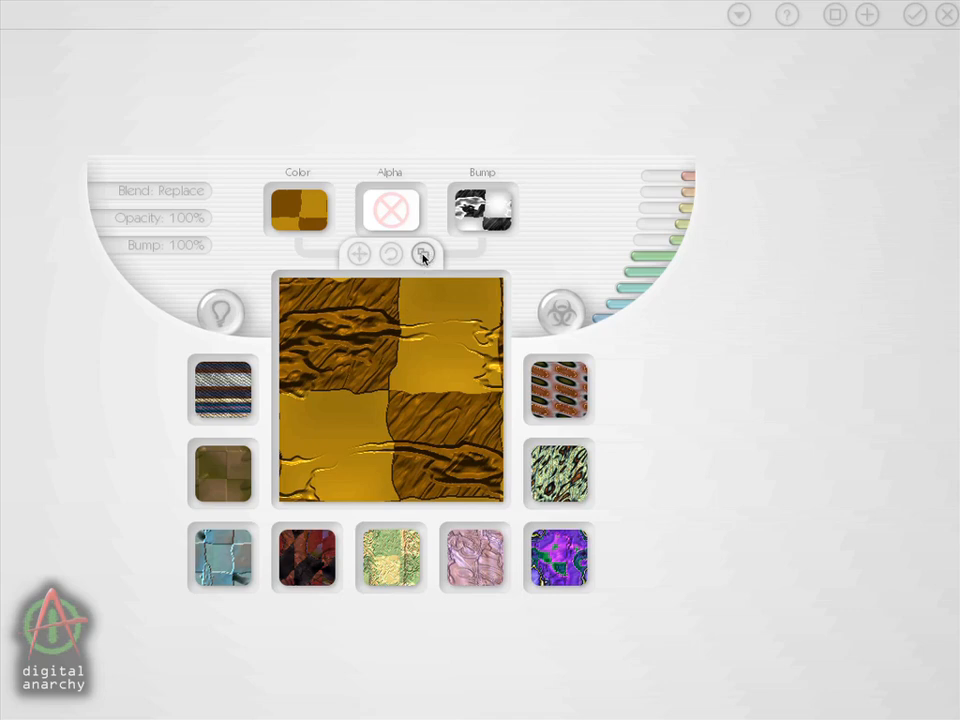
Step: Increase the number of repeats so the gold checker texture tiles more densely
click(422, 254)
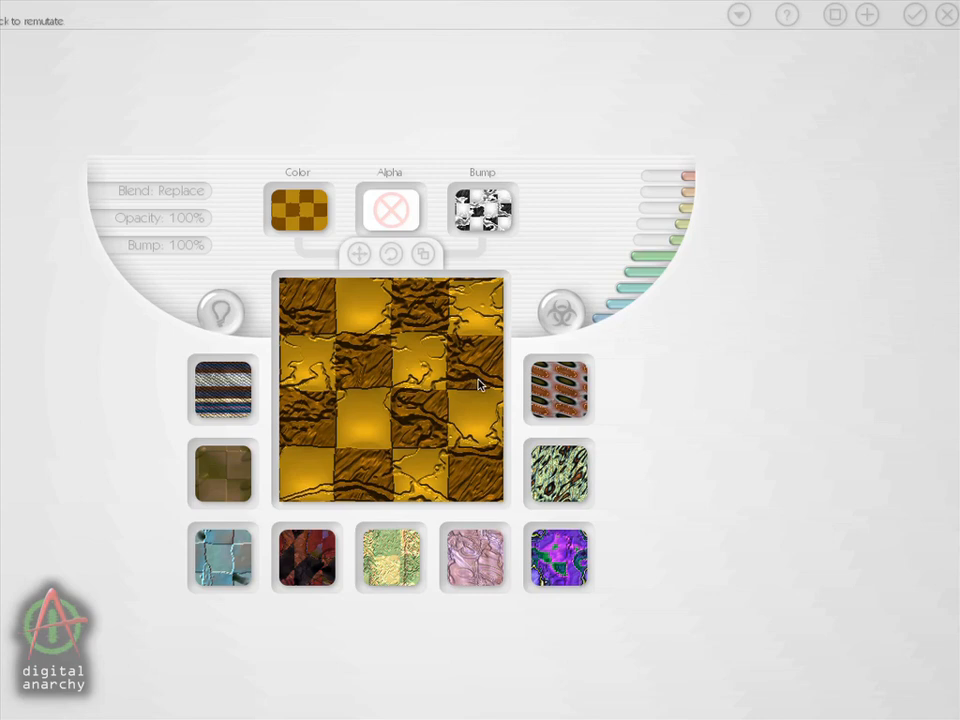
mouse_move(820, 68)
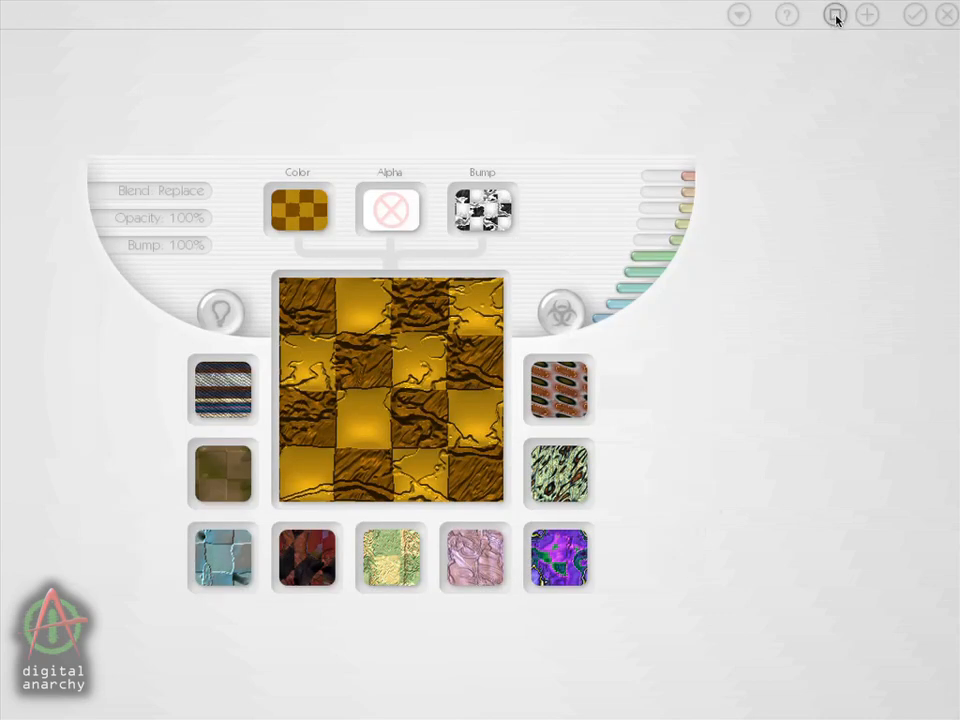
Step: Browse the Stone and Organic preset categories and load a brown organic mud-like preset
click(836, 16)
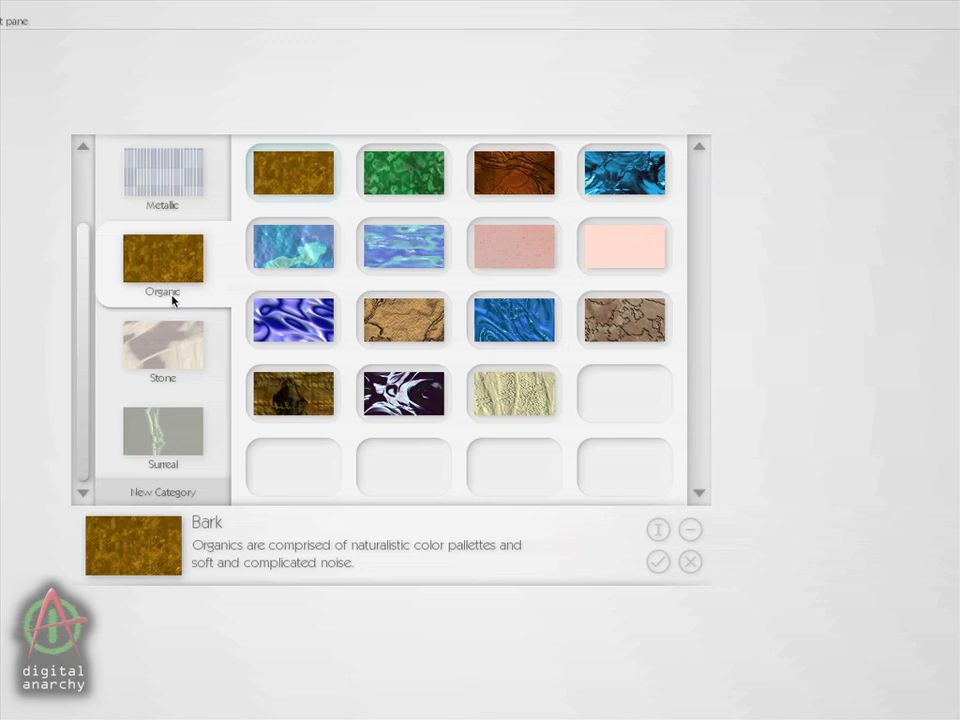
click(162, 348)
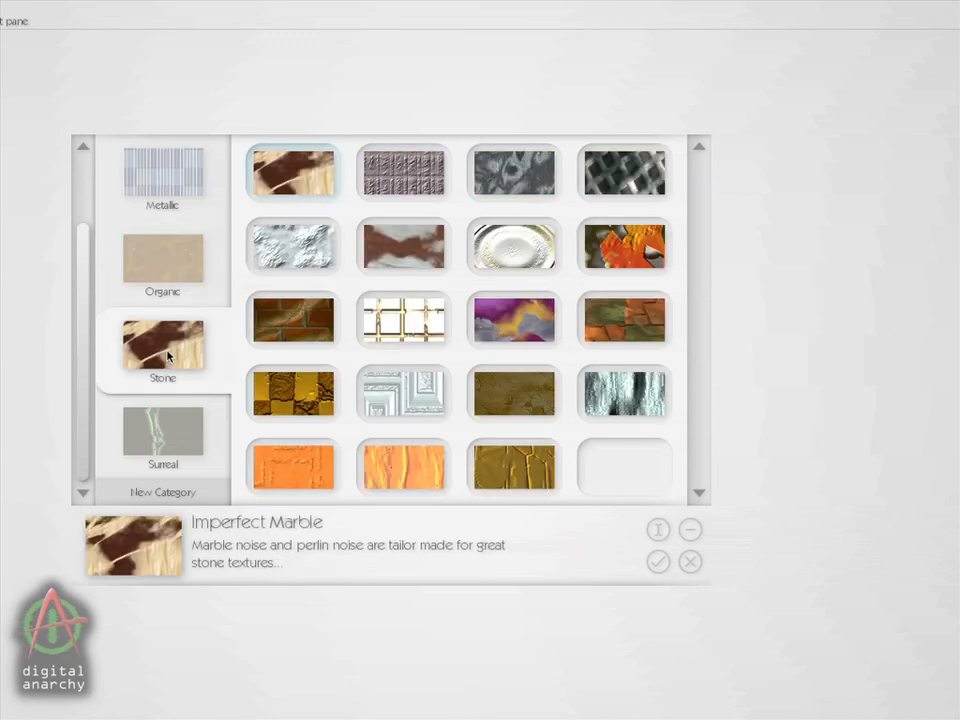
click(162, 264)
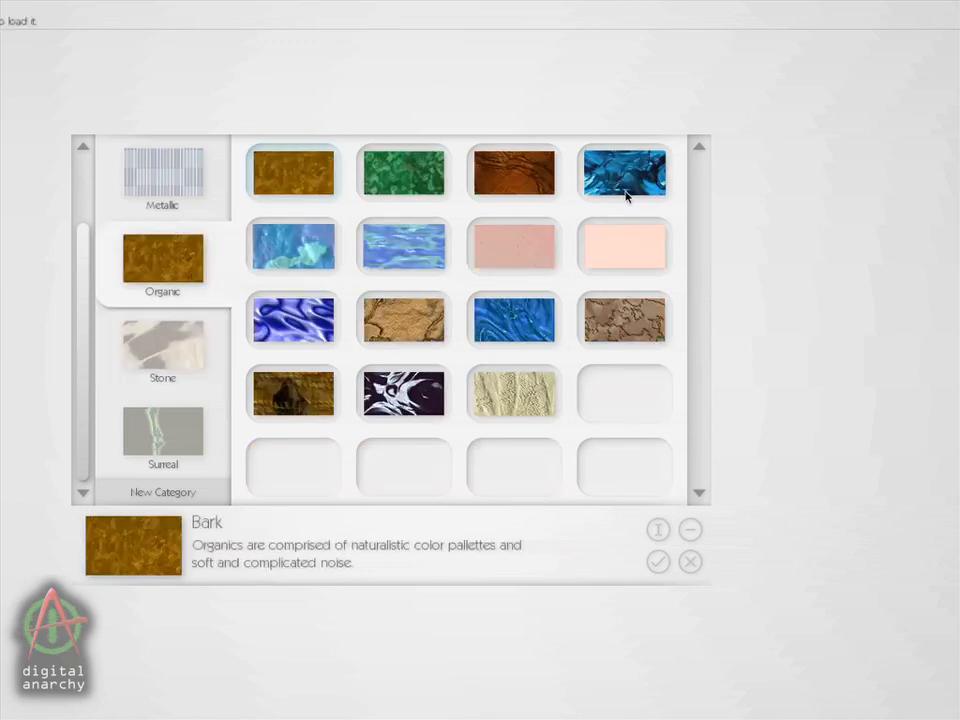
click(512, 172)
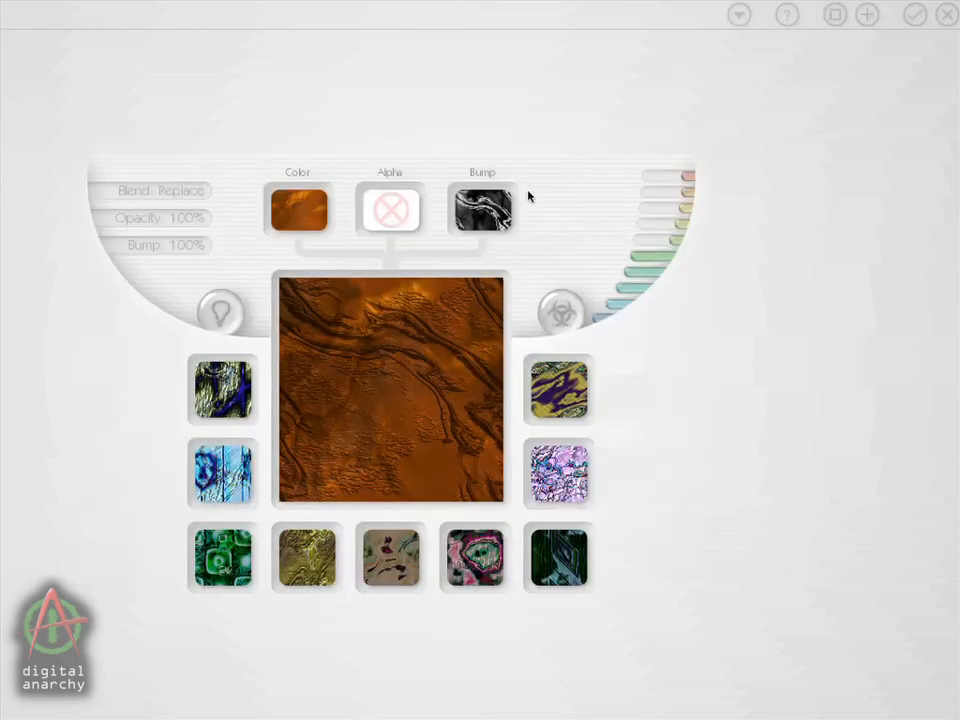
mouse_move(656, 236)
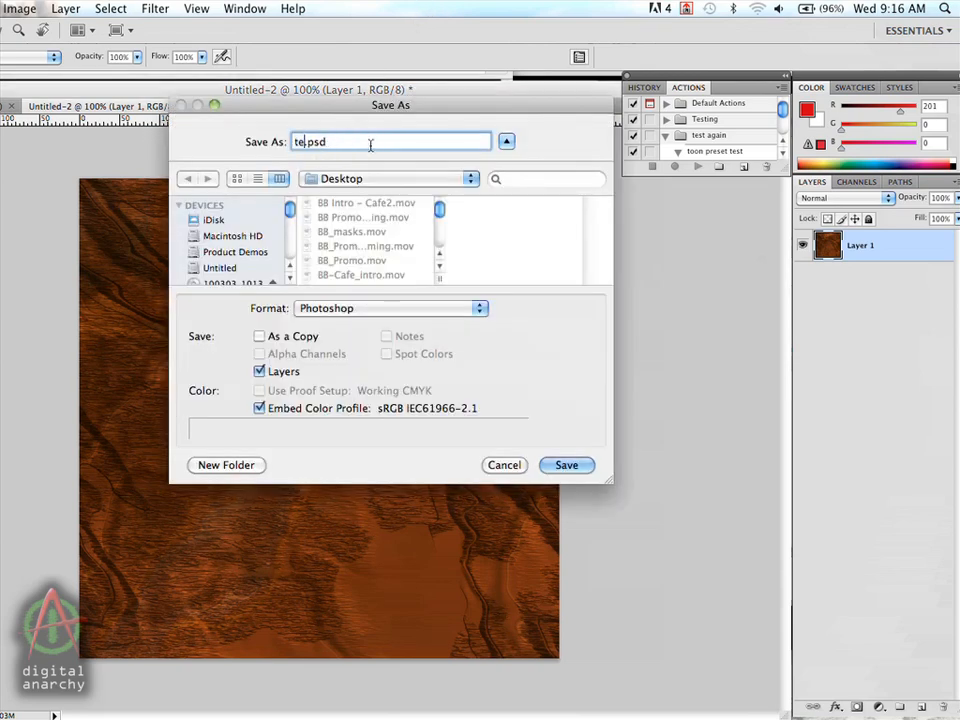
Step: Save the brown texture as texture 2.jpg in JPEG format, accepting the quality settings
text(texture 2)
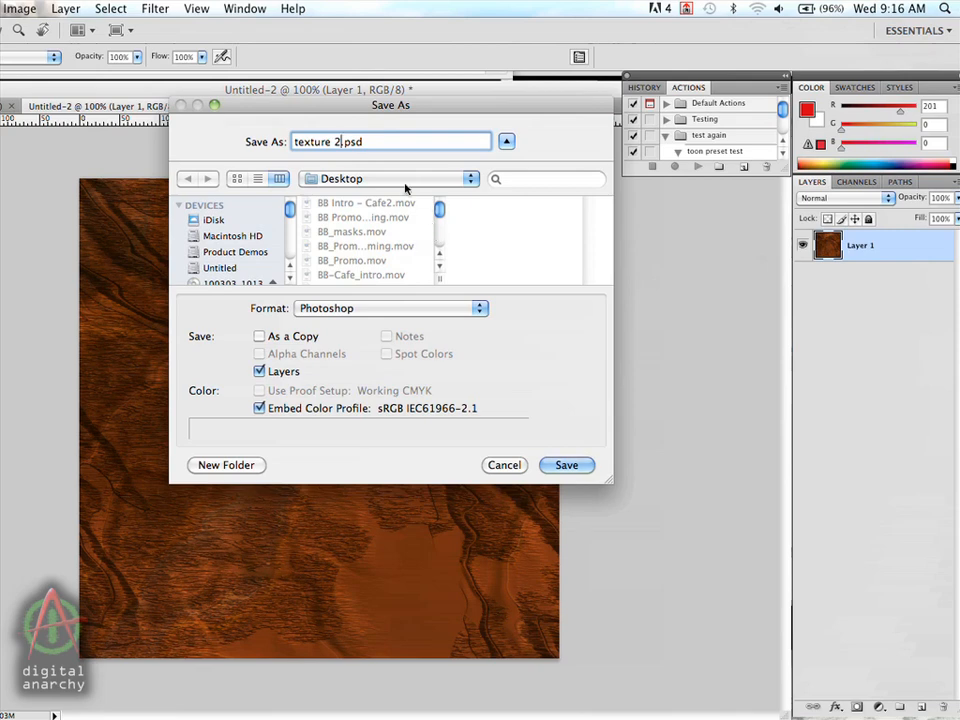
mouse_move(408, 298)
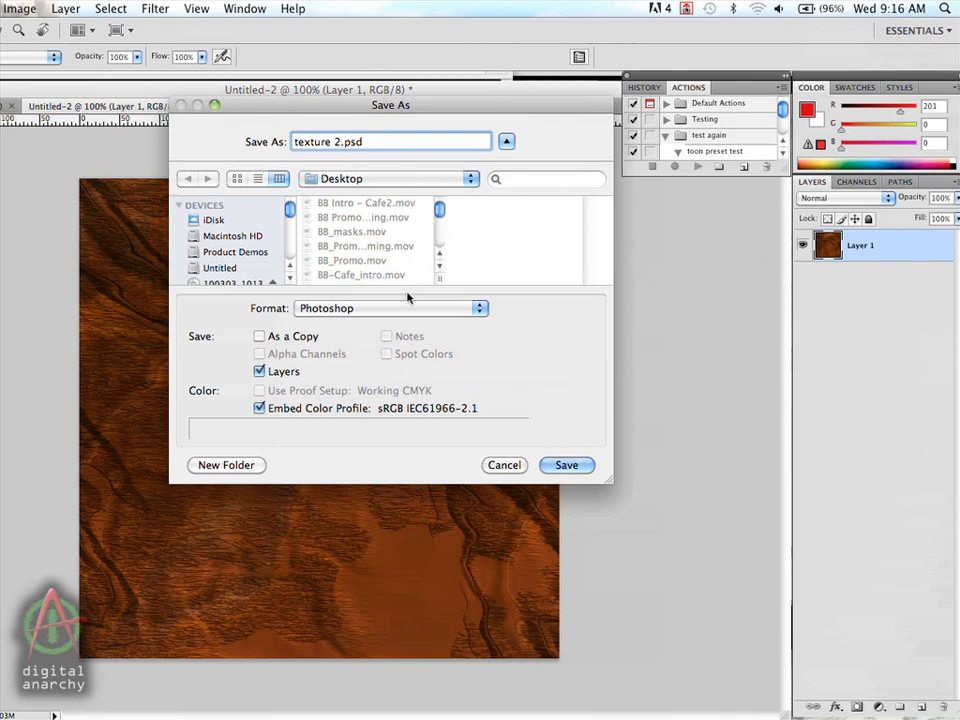
click(390, 308)
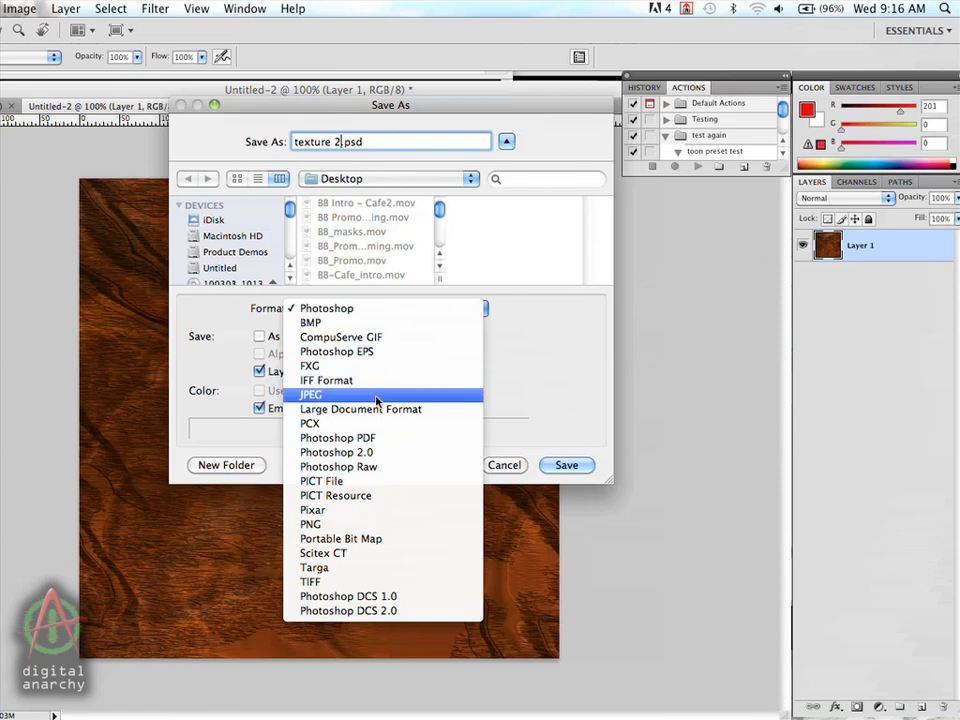
click(312, 396)
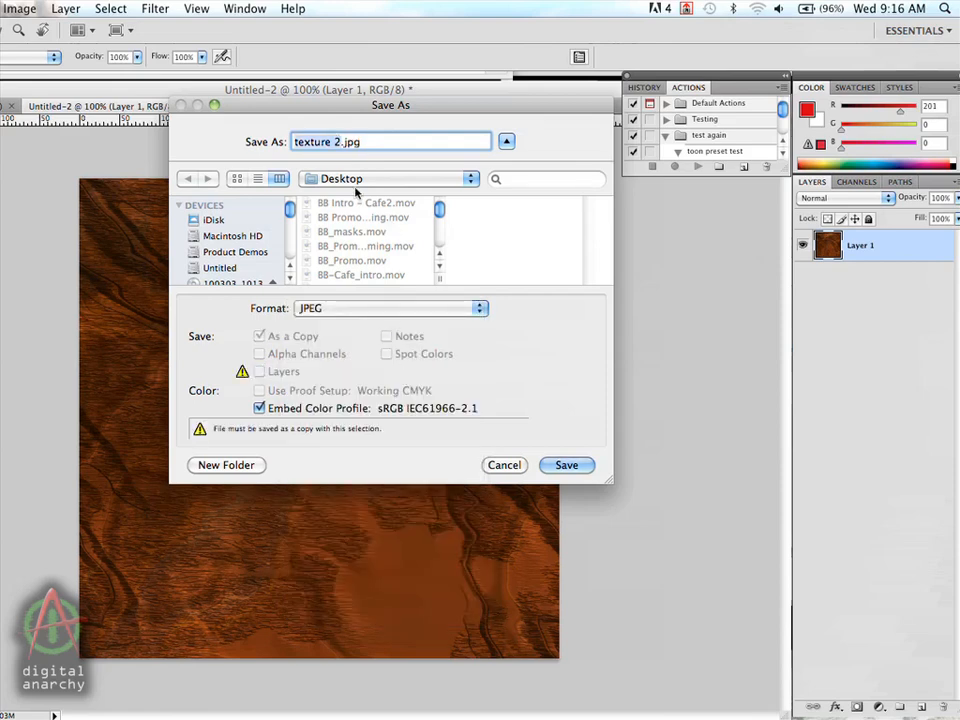
mouse_move(376, 204)
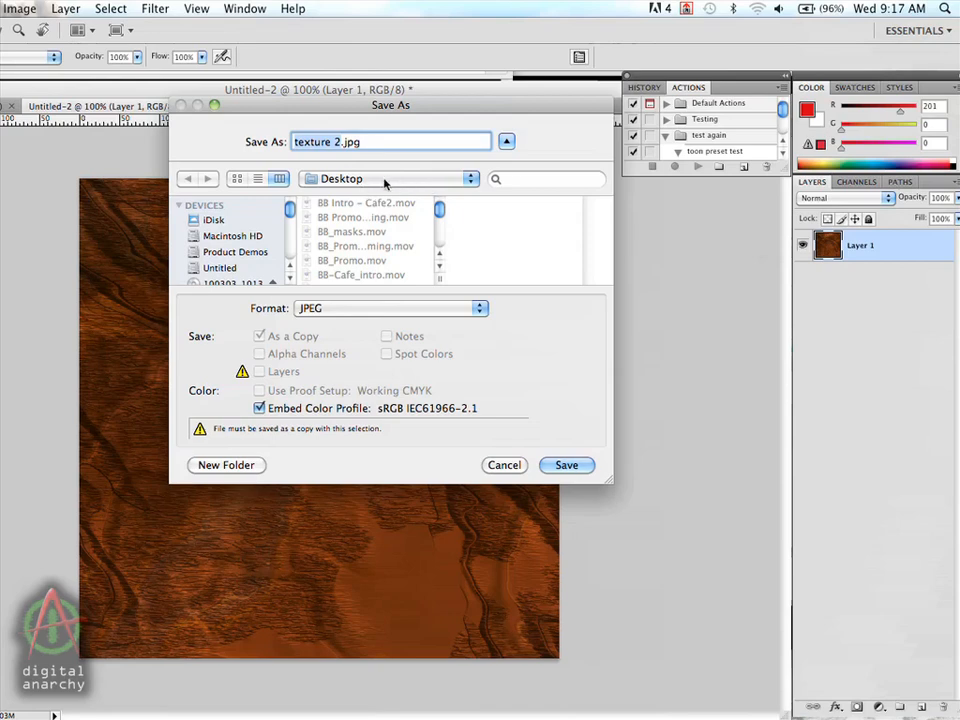
mouse_move(396, 230)
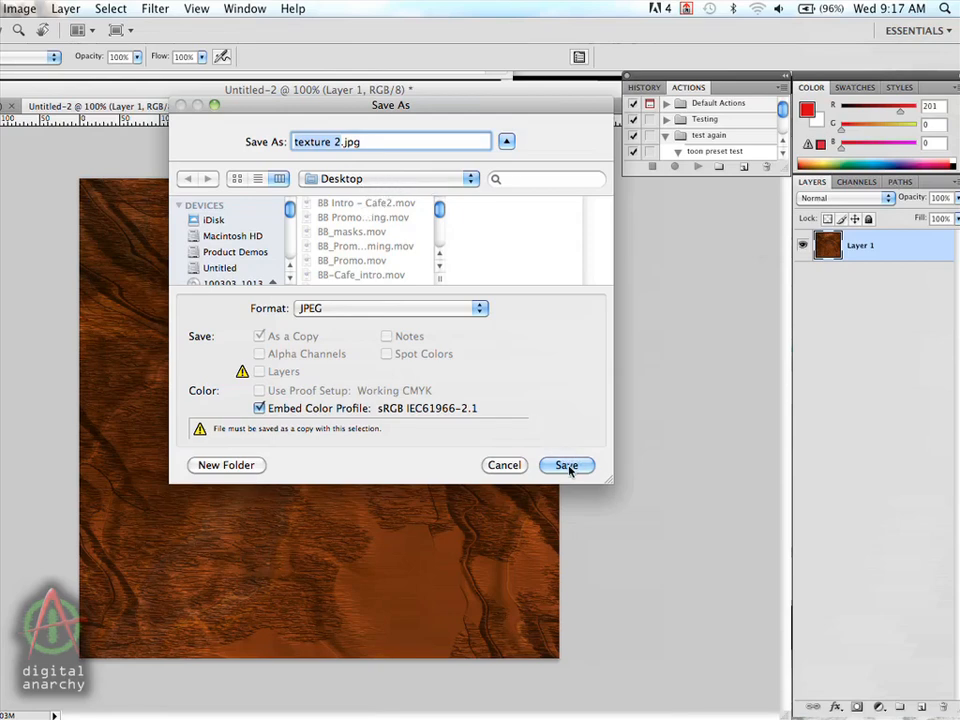
click(566, 464)
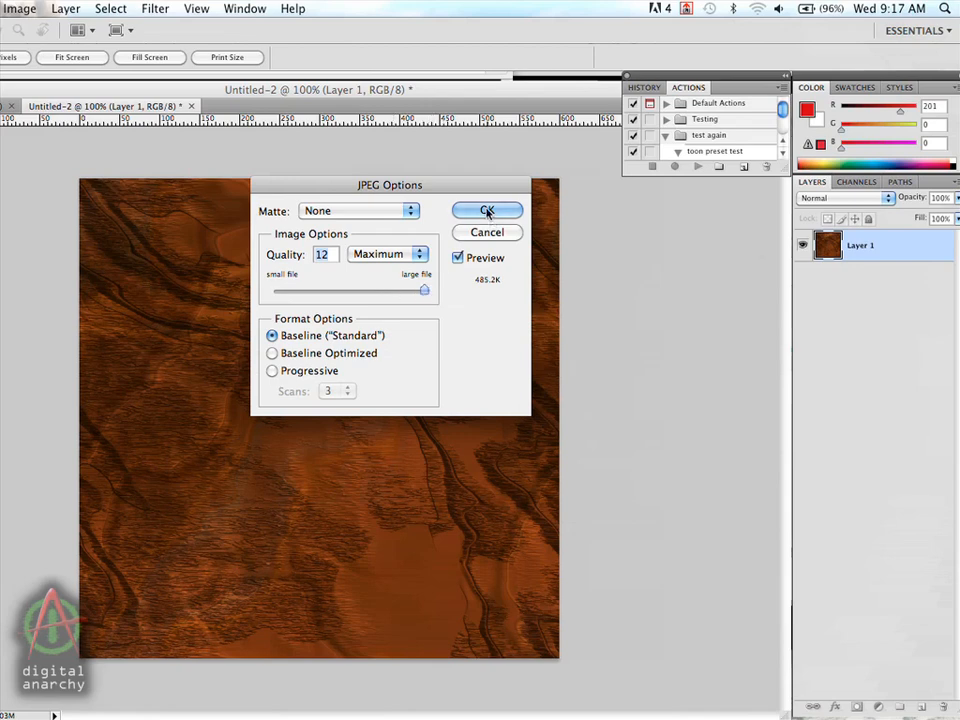
click(488, 210)
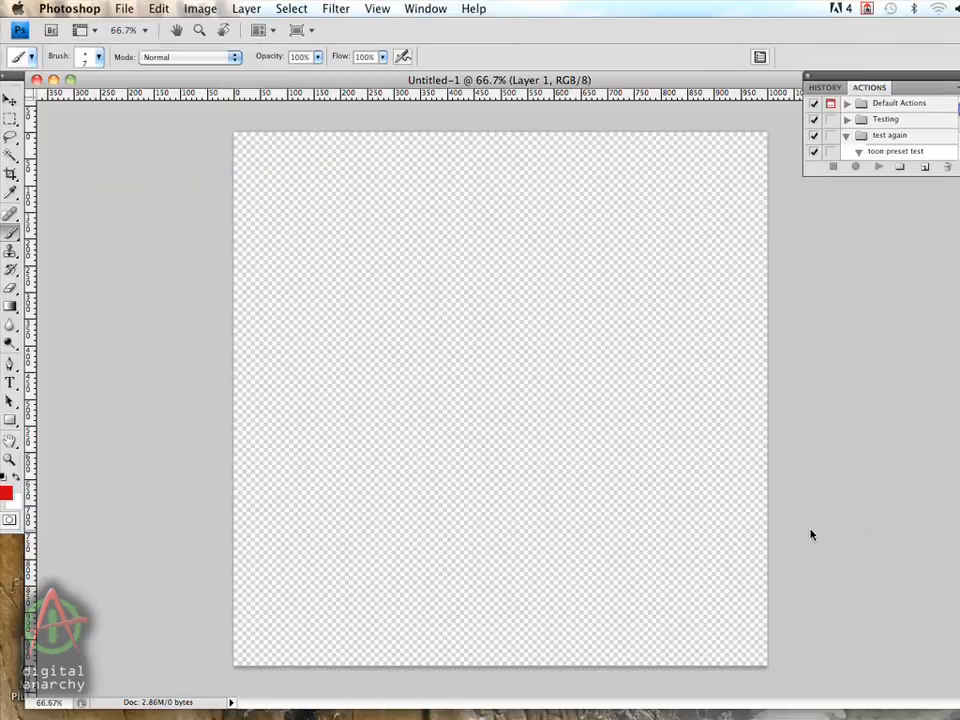
mouse_move(424, 78)
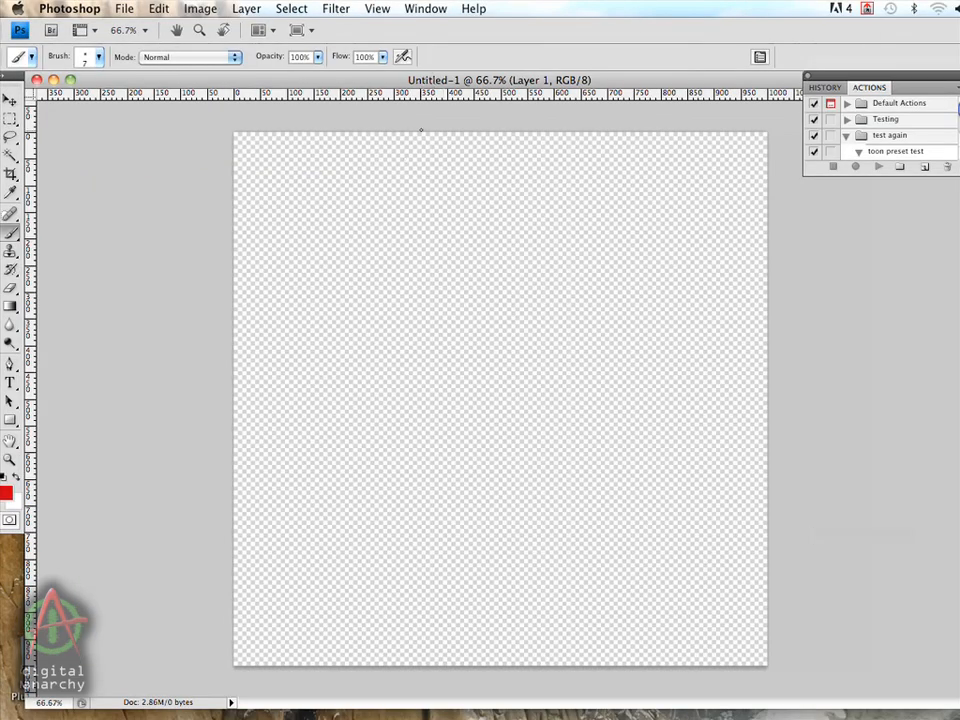
Step: Launch 3D Invigorator and create extruded 3D text reading 'Anarchy'
click(336, 8)
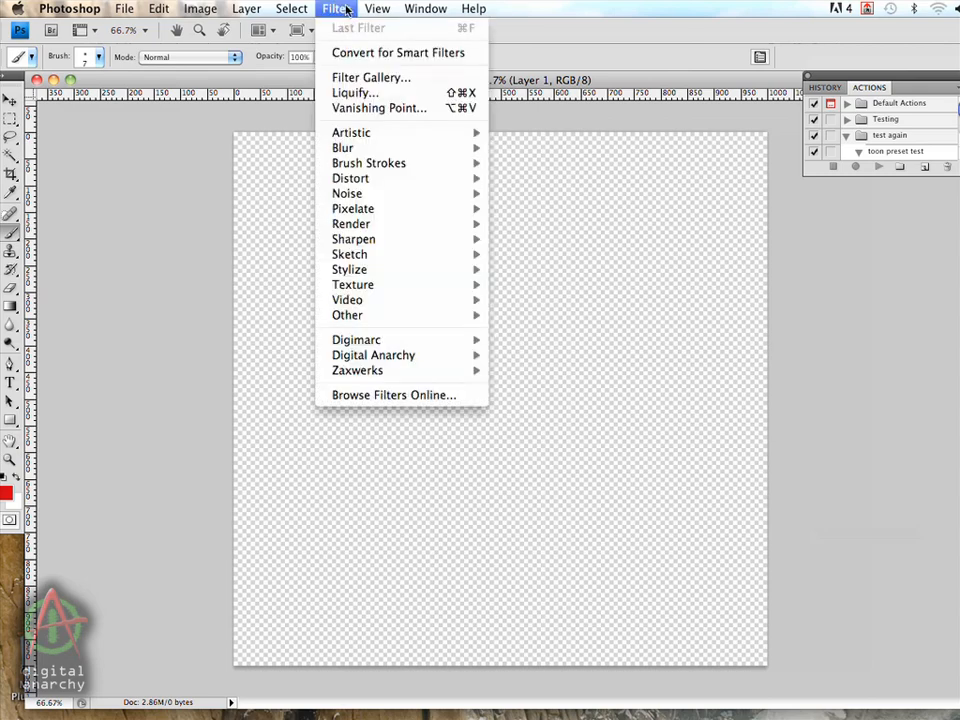
mouse_move(356, 370)
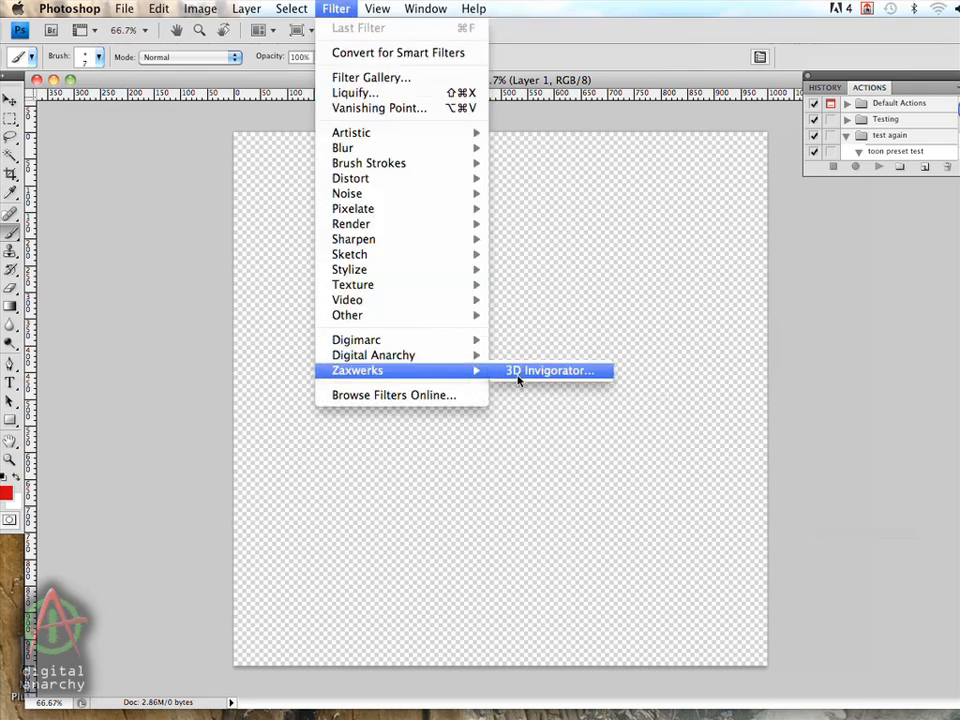
click(548, 370)
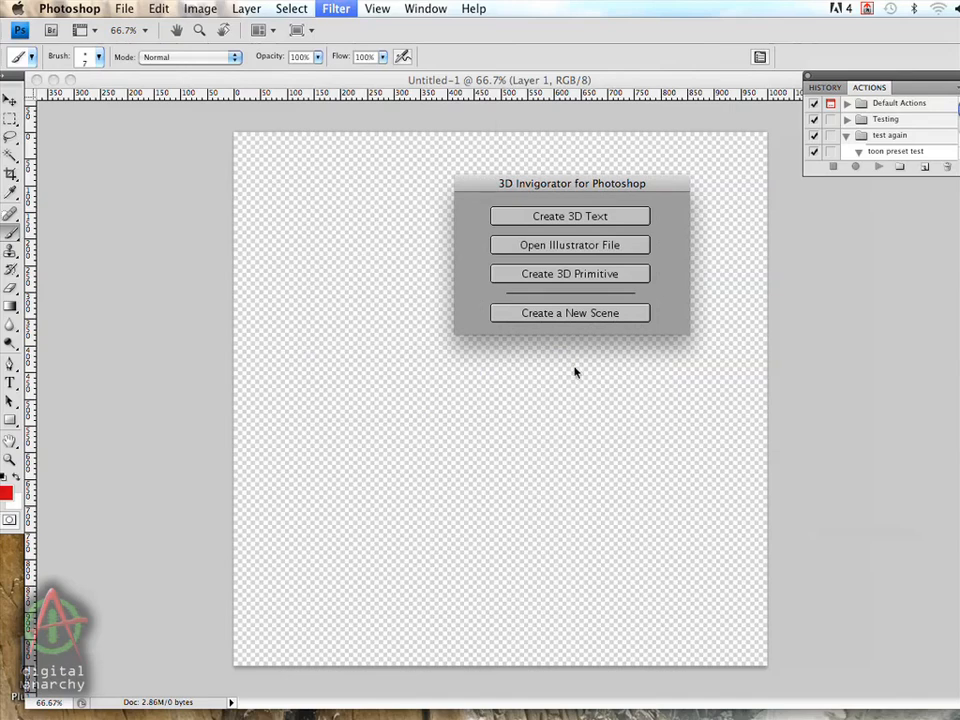
mouse_move(560, 220)
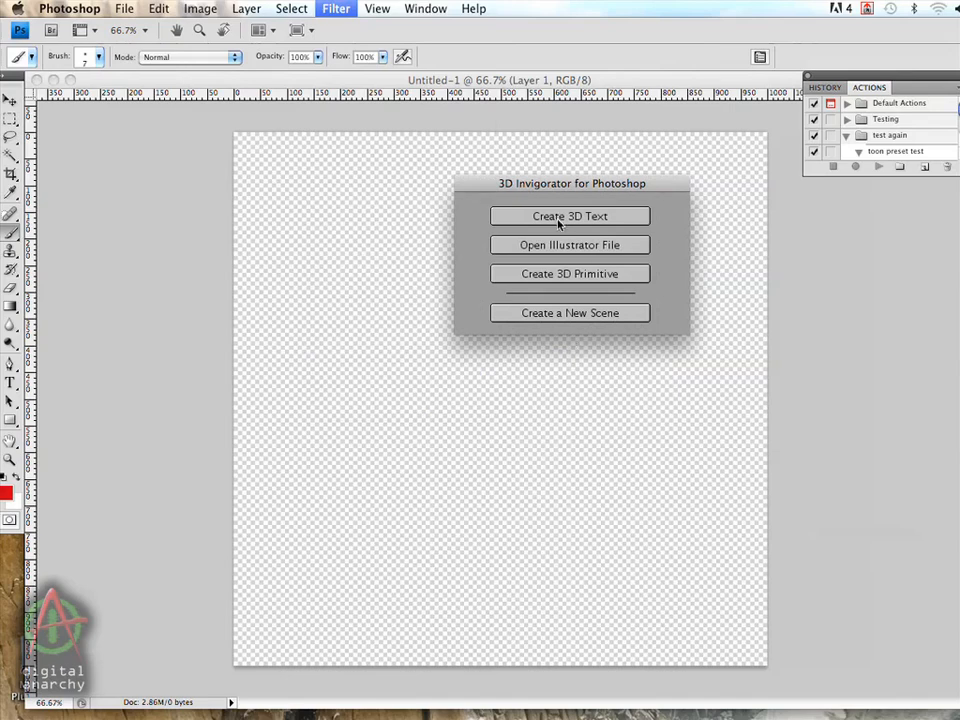
click(568, 216)
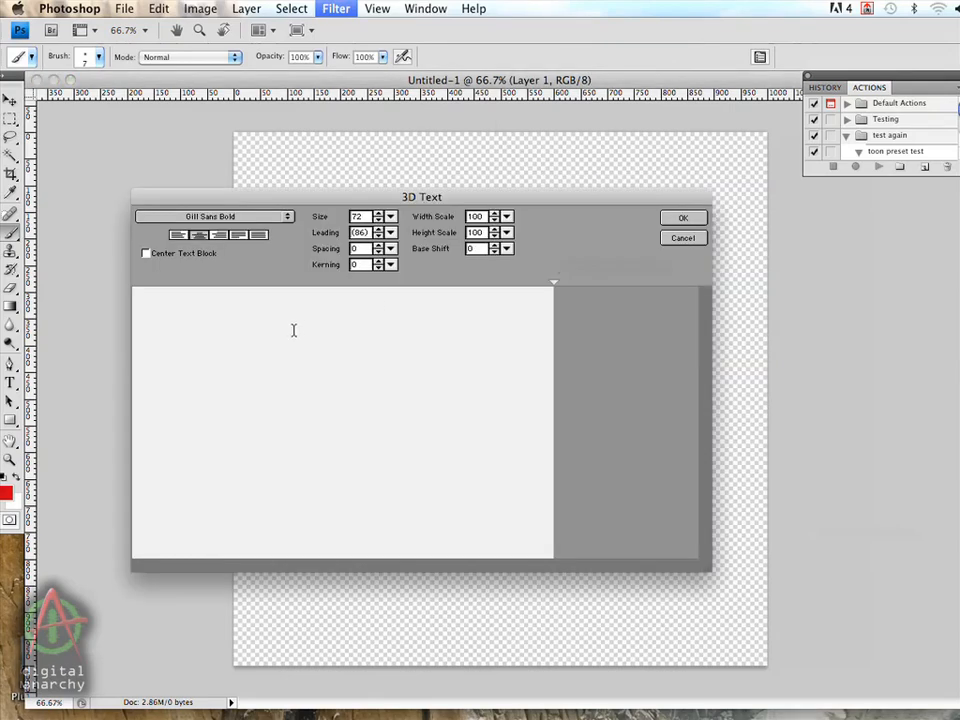
click(344, 336)
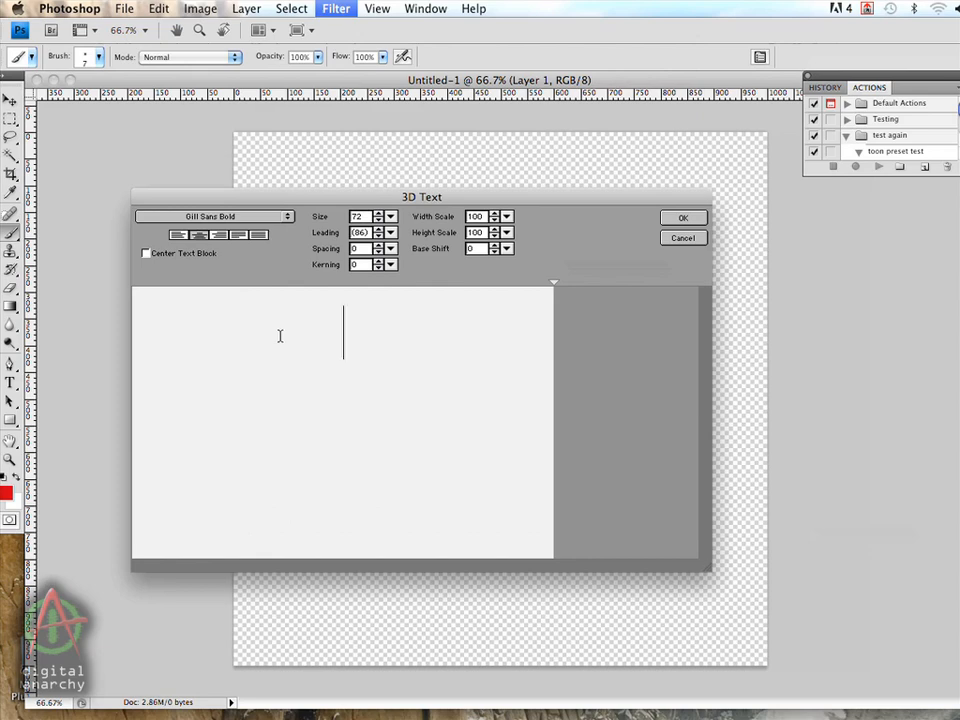
text(Ana)
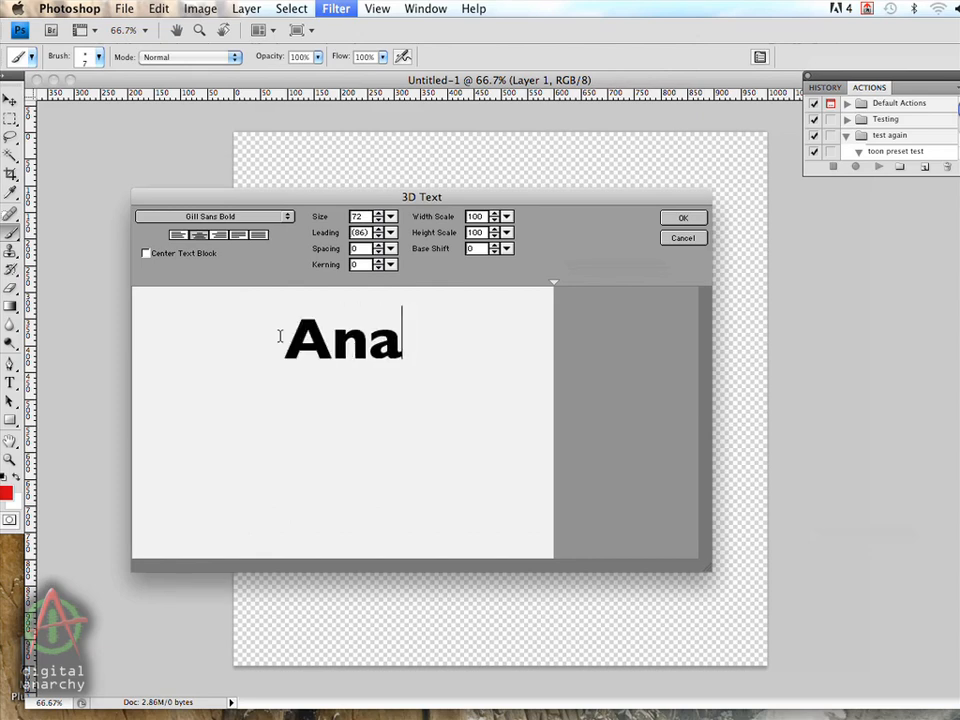
text(rchy)
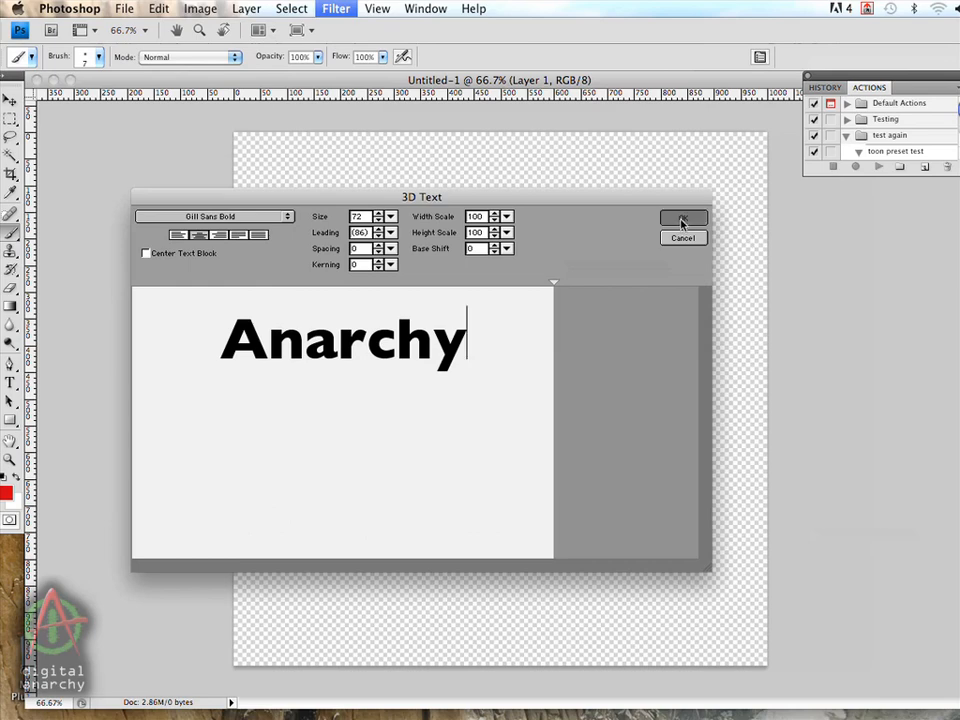
click(684, 218)
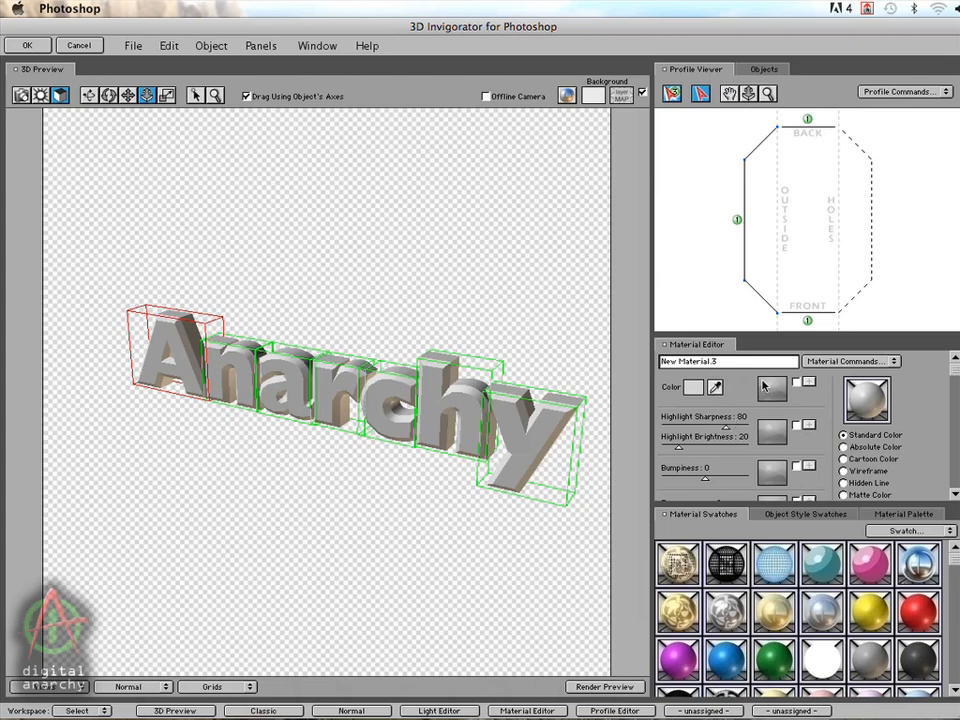
mouse_move(800, 396)
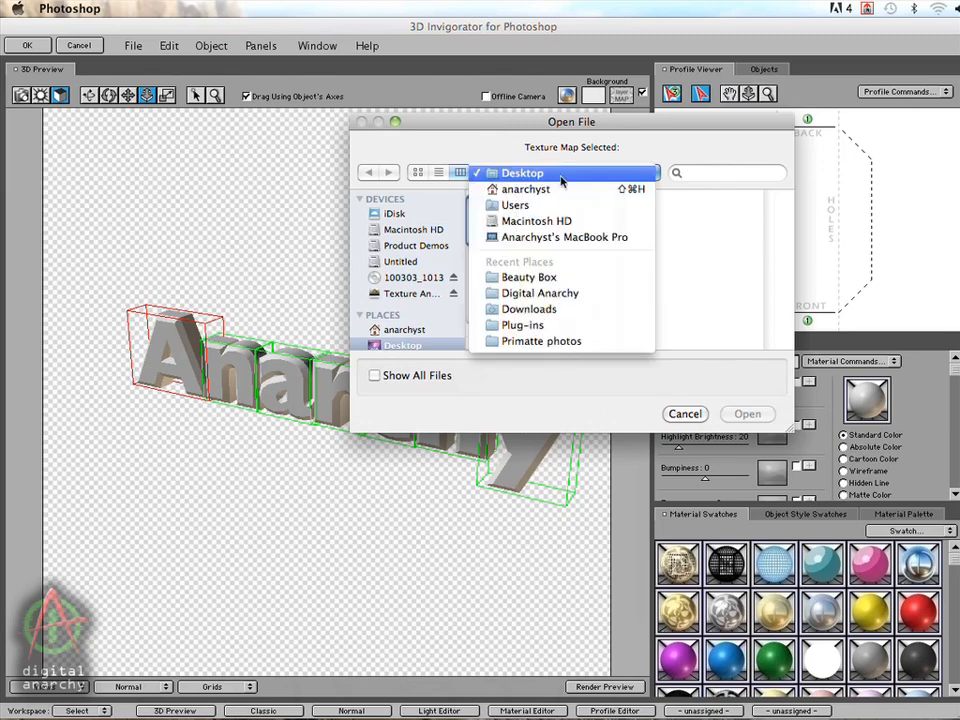
Step: Load texture 1.jpg from the Desktop as the material's texture map
click(522, 172)
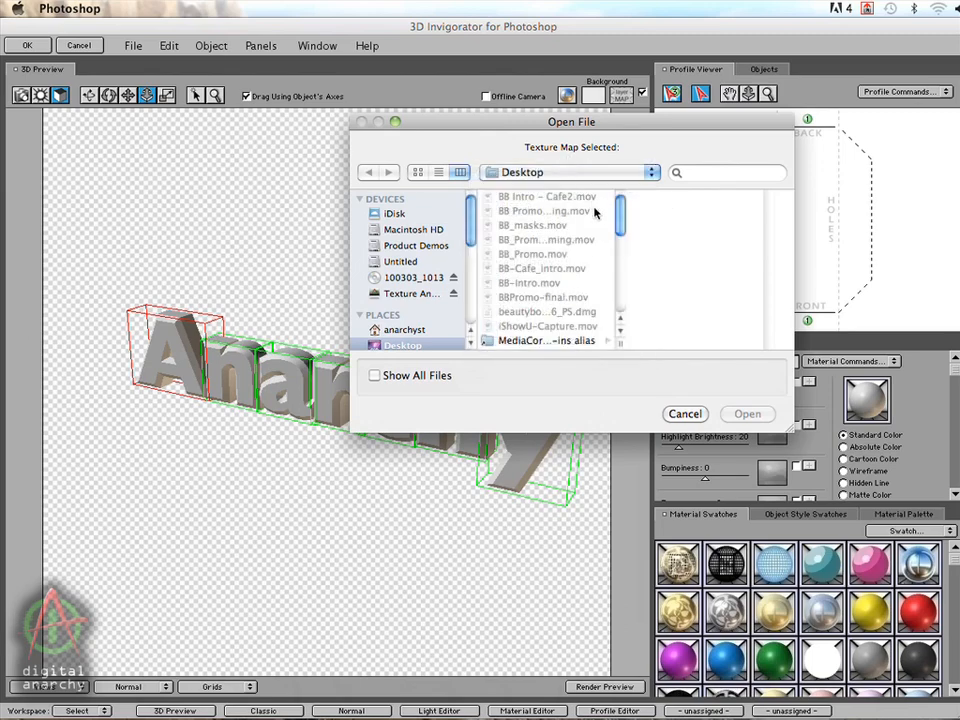
scroll(down, 3)
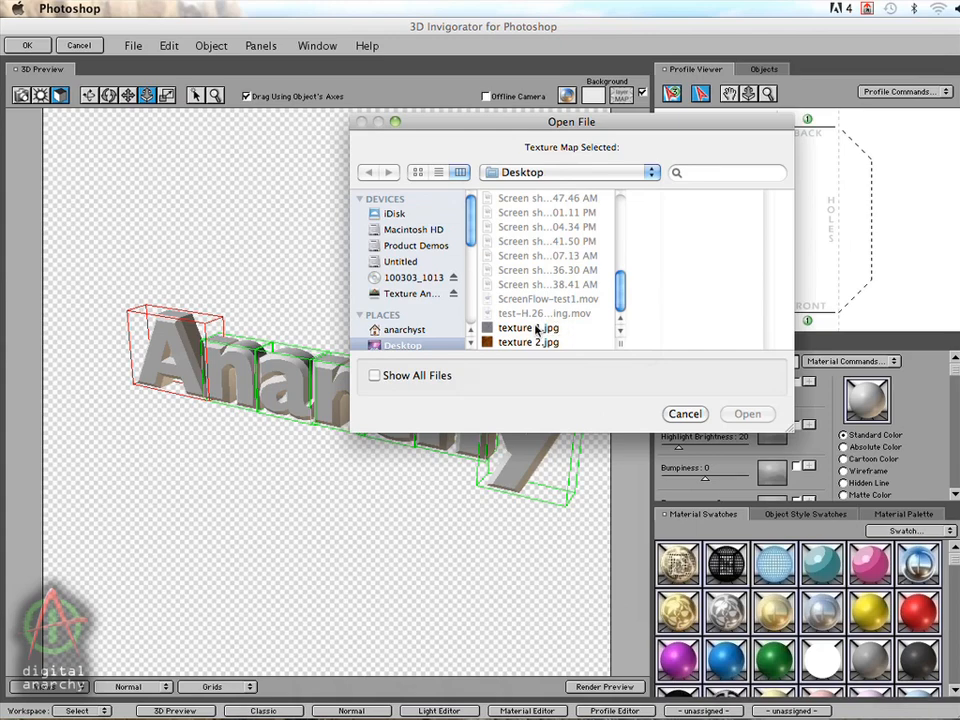
click(528, 328)
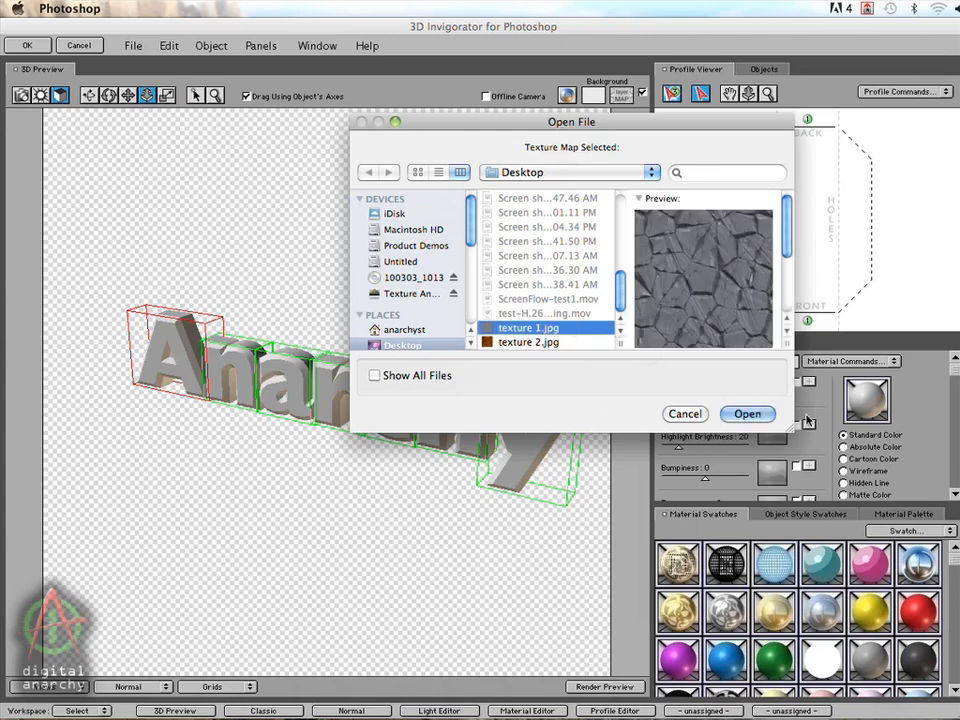
click(748, 412)
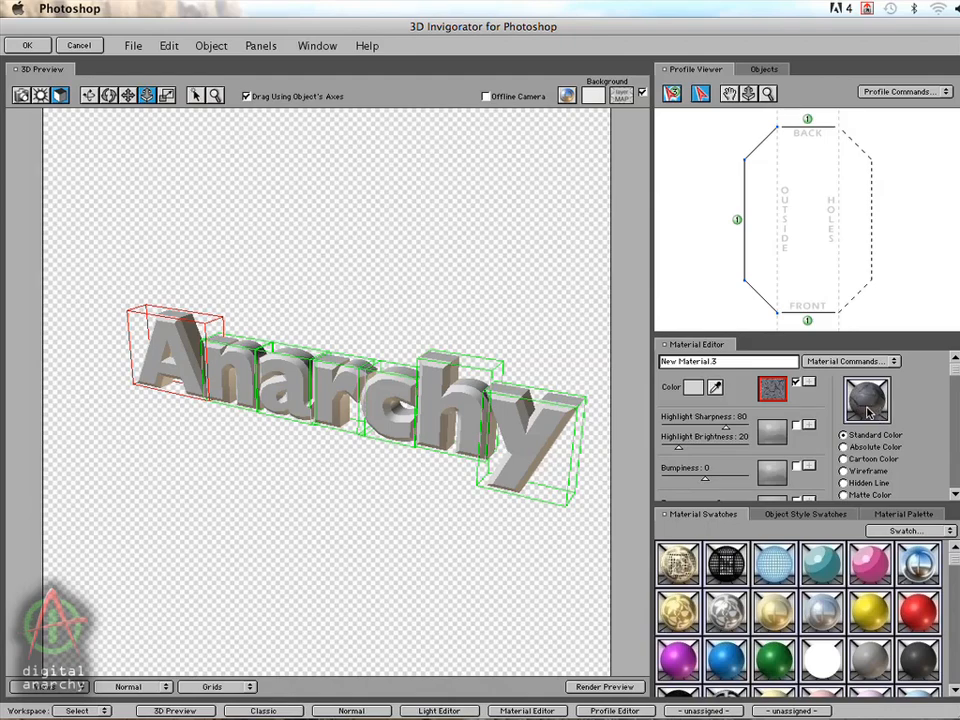
mouse_move(704, 344)
text(texture 1)
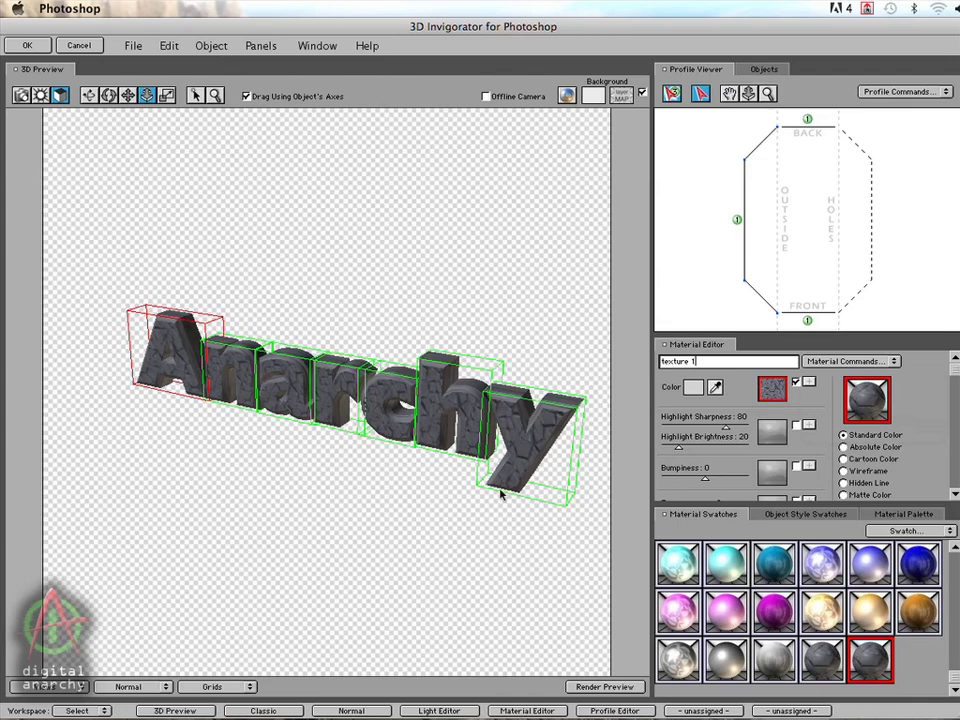
mouse_move(586, 316)
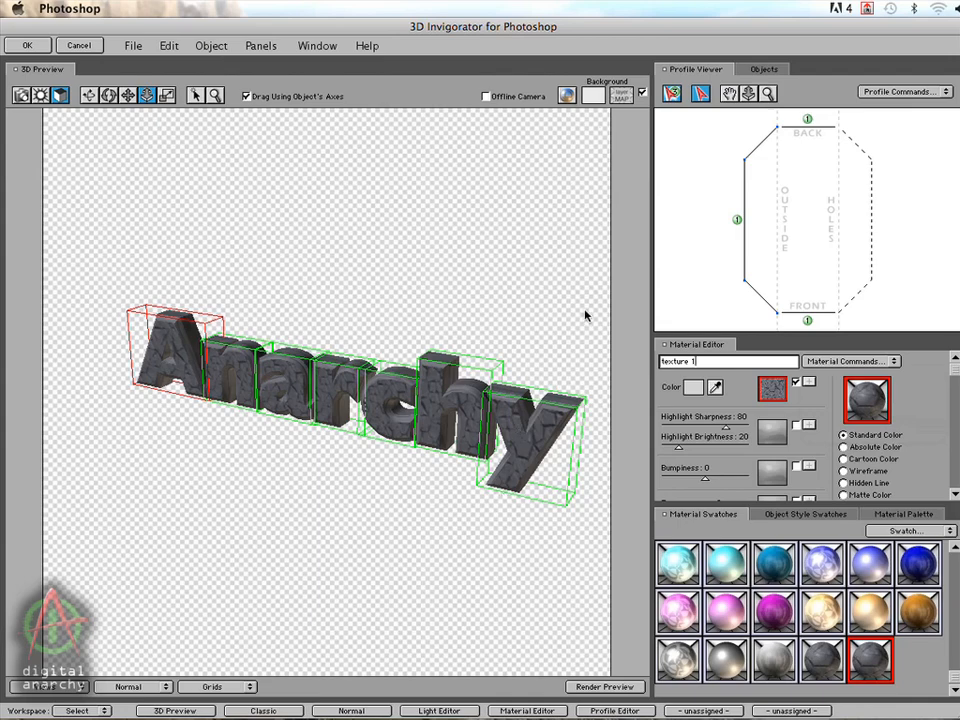
mouse_move(462, 396)
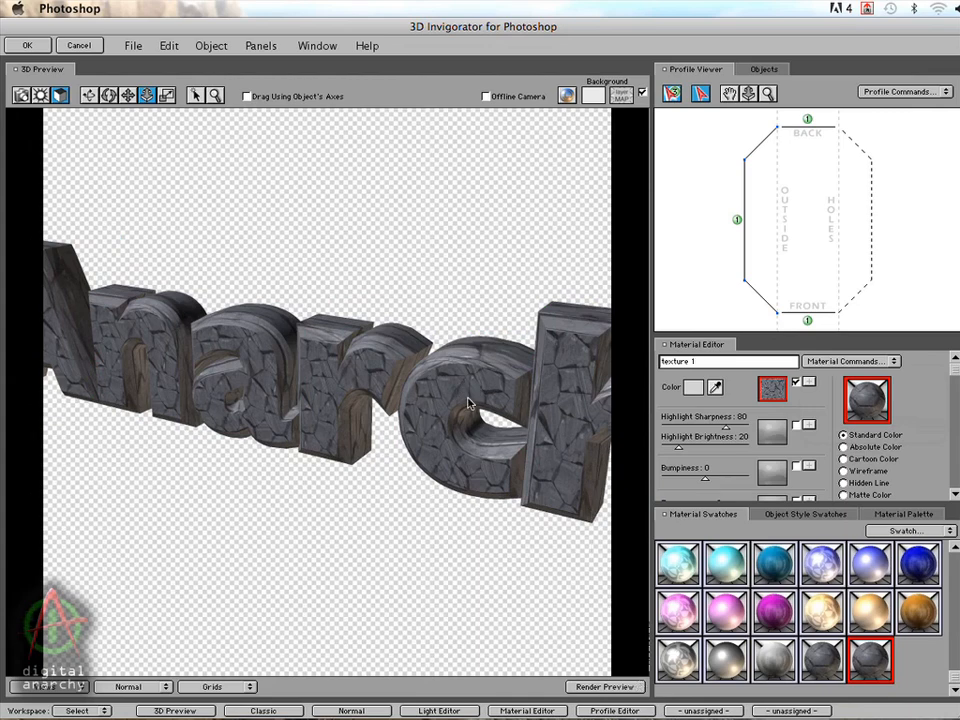
mouse_move(450, 432)
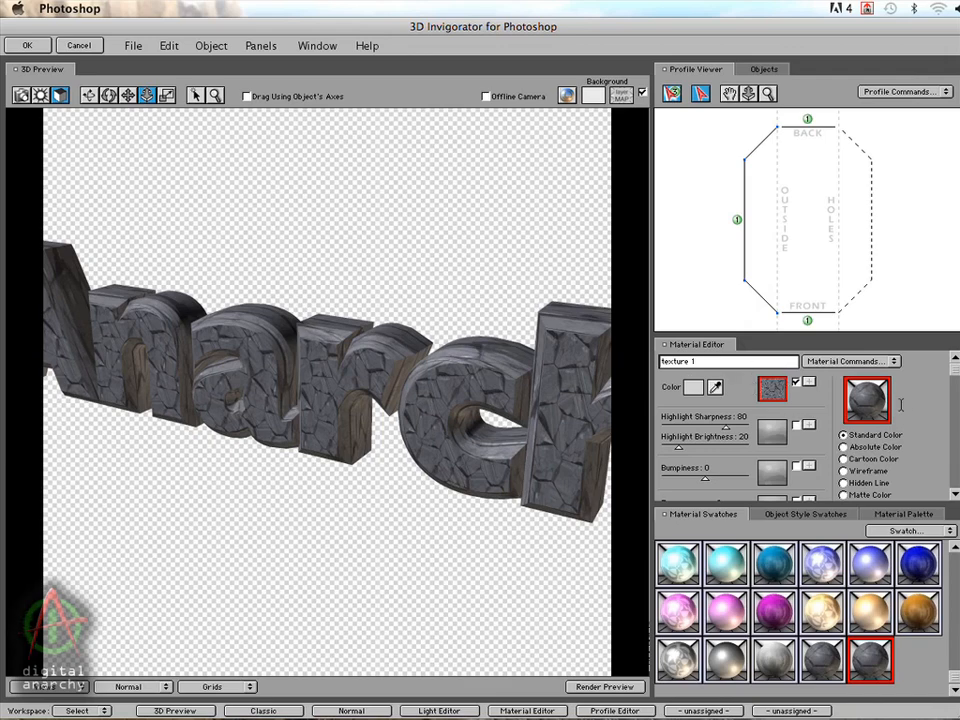
Step: Create a new material with texture 2.jpg as both texture map and bump map
click(850, 360)
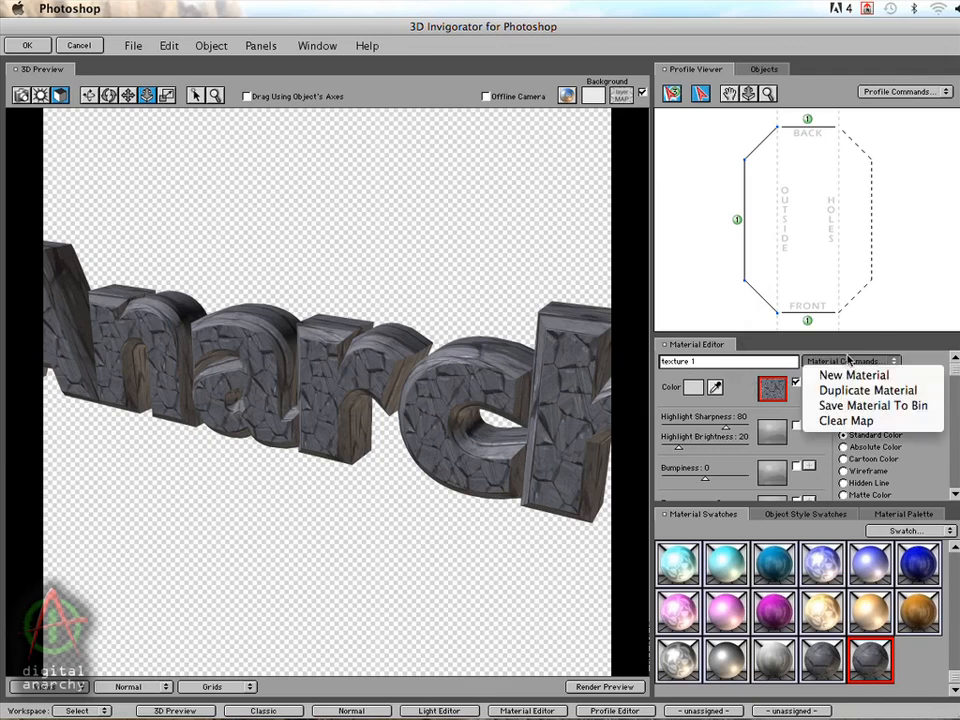
click(852, 374)
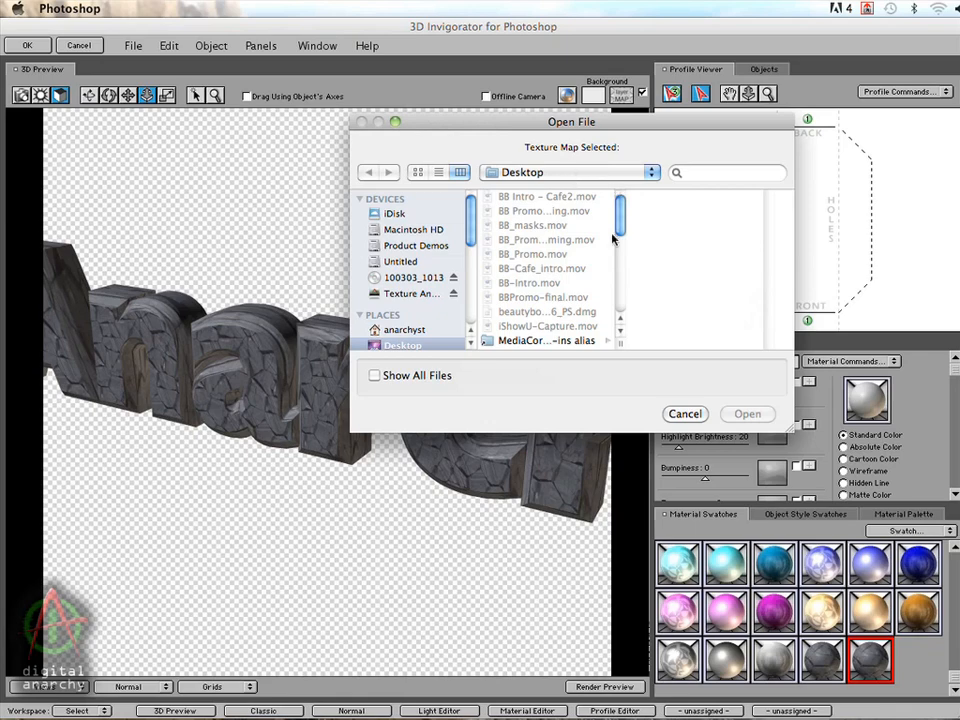
scroll(down, 3)
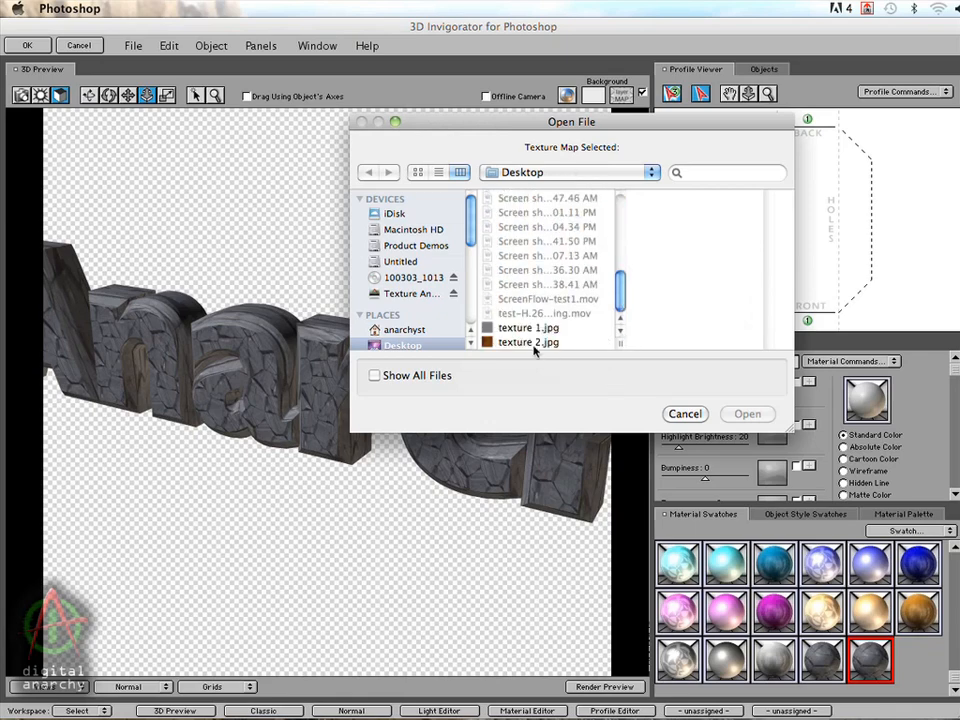
click(528, 342)
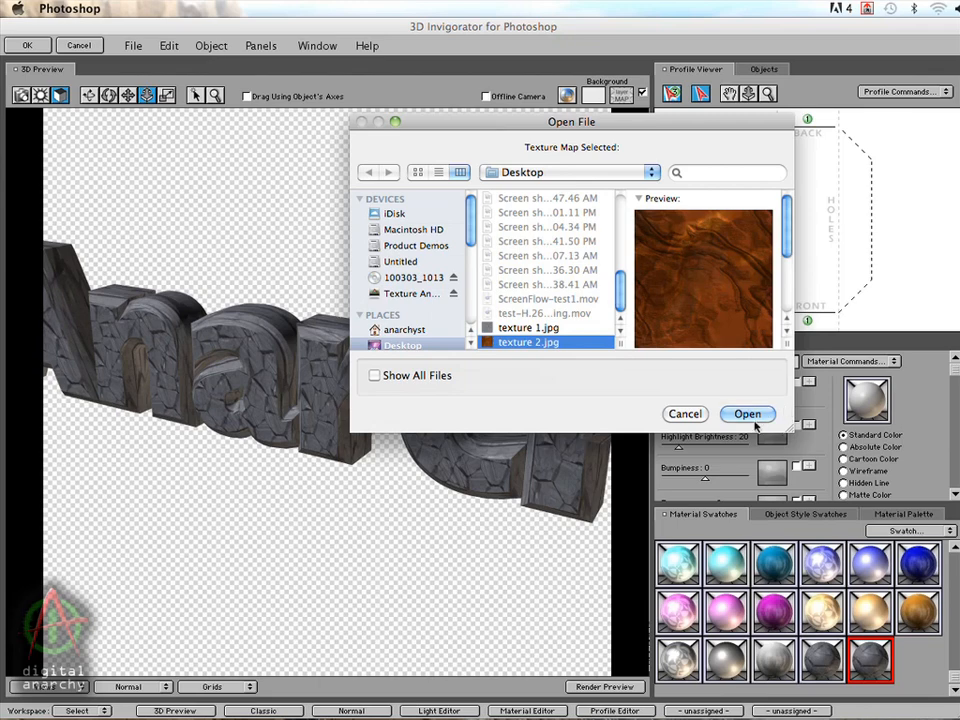
click(748, 414)
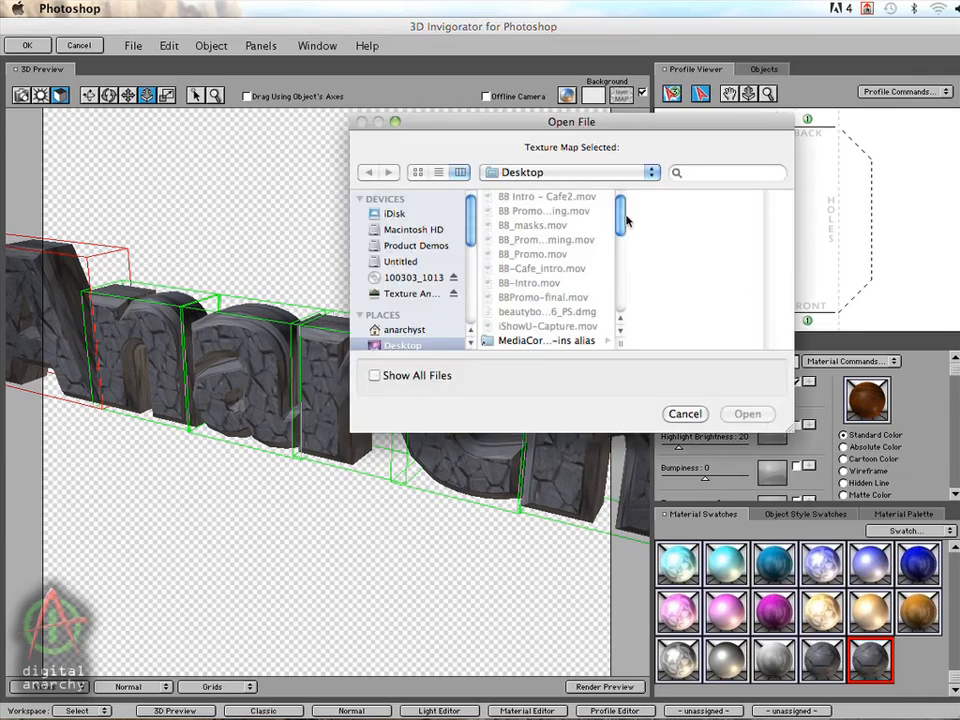
click(684, 412)
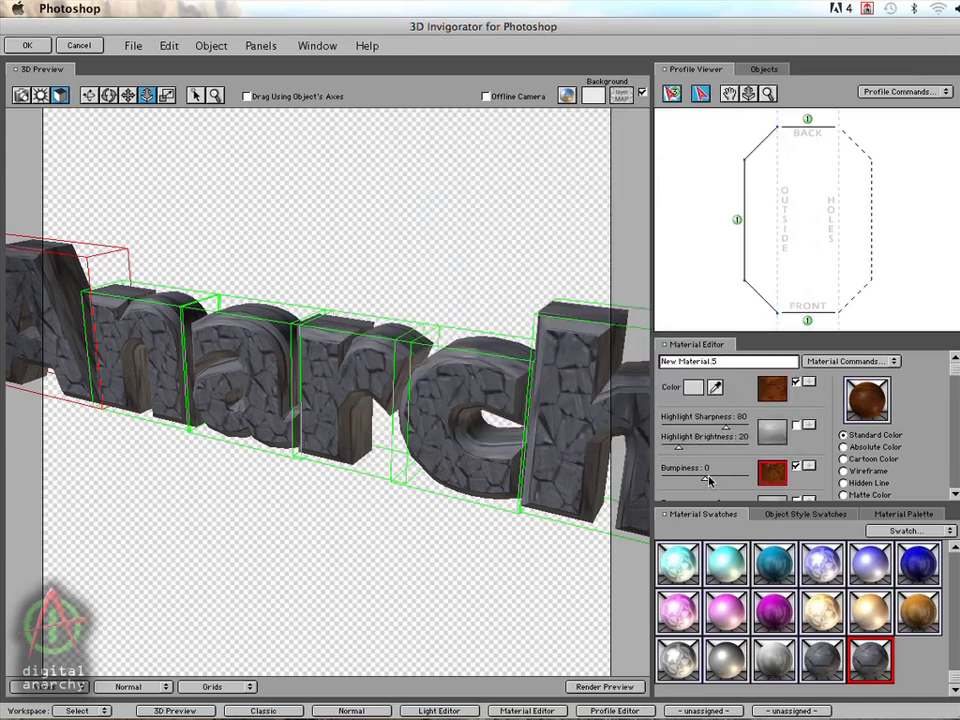
Step: Raise the material's Bumpiness to 100 and save it to the swatch bin
drag(704, 480, 748, 480)
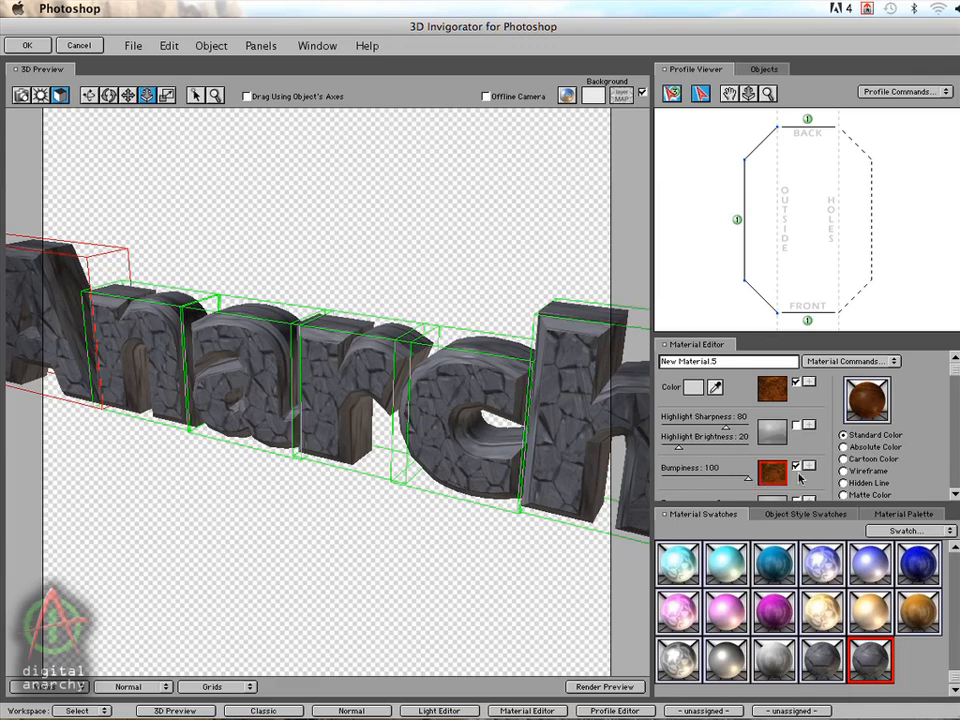
mouse_move(768, 442)
text(texture 2)
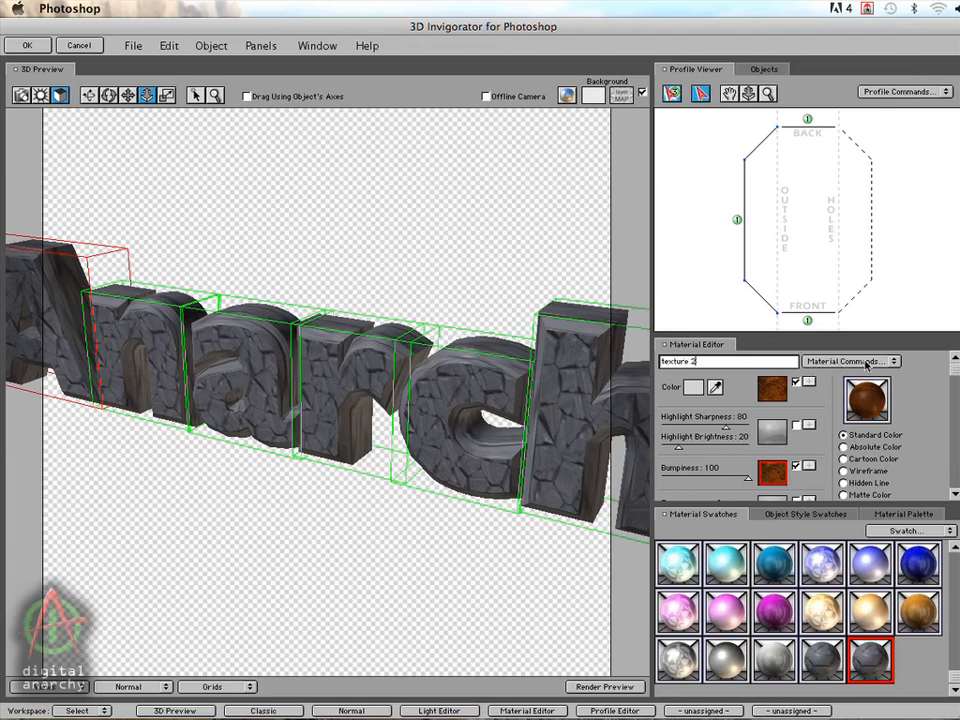
click(850, 360)
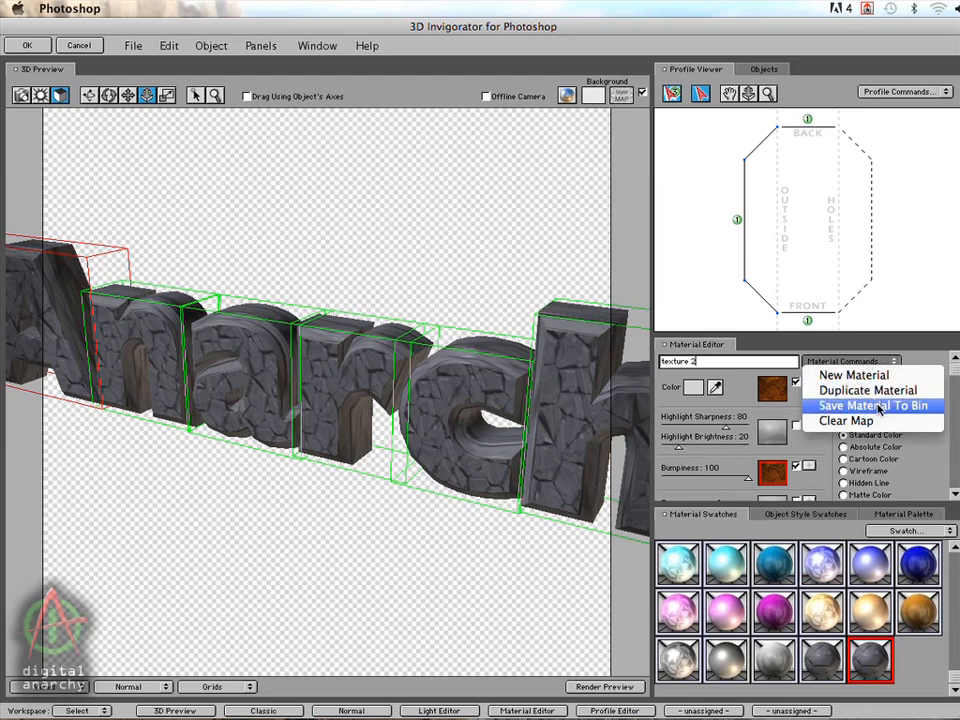
click(872, 404)
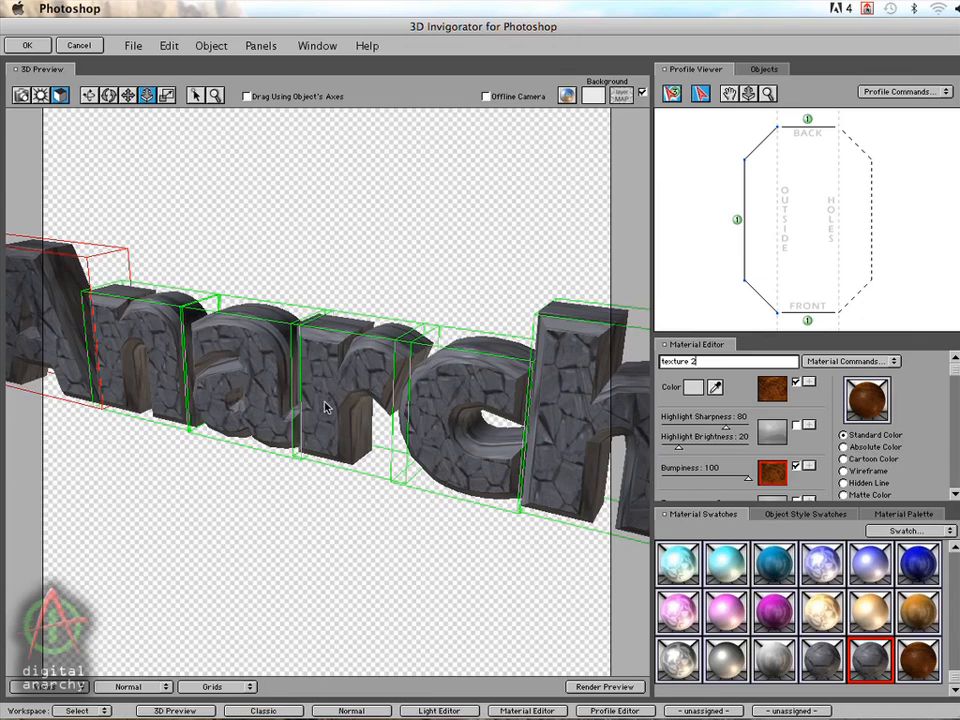
mouse_move(622, 368)
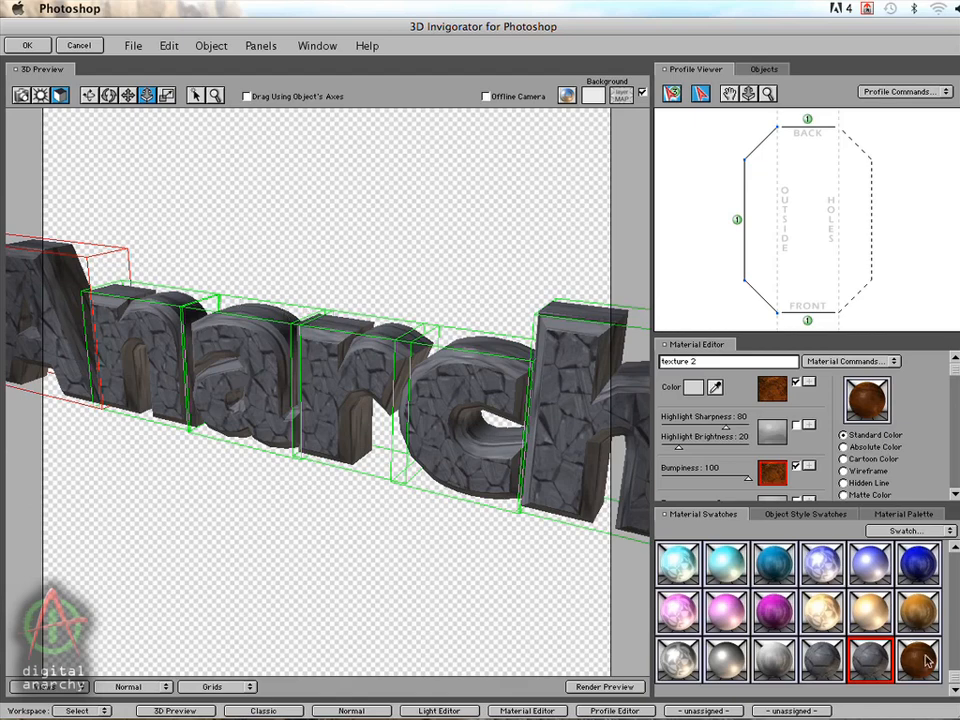
Step: Assign the saved mud material to the bevel sides of the Anarchy letters
click(916, 660)
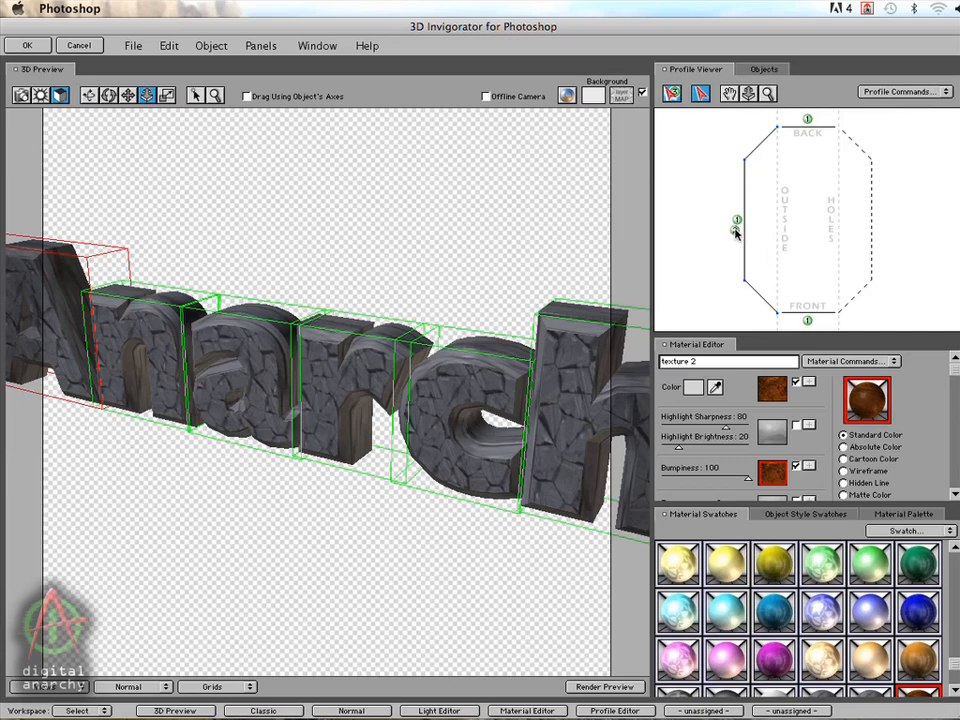
click(736, 222)
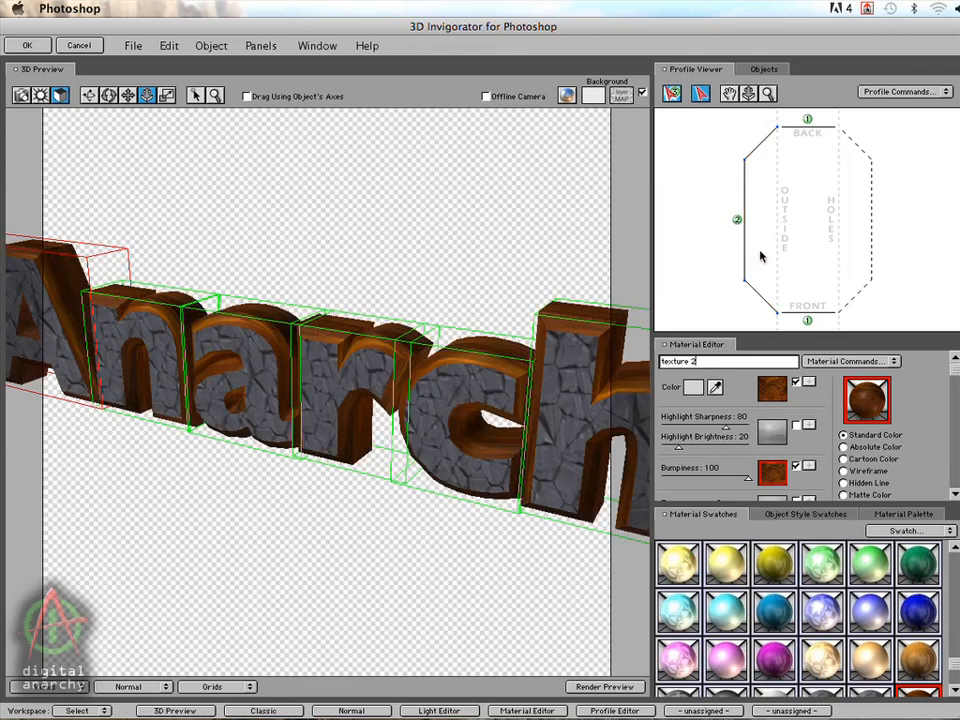
mouse_move(120, 292)
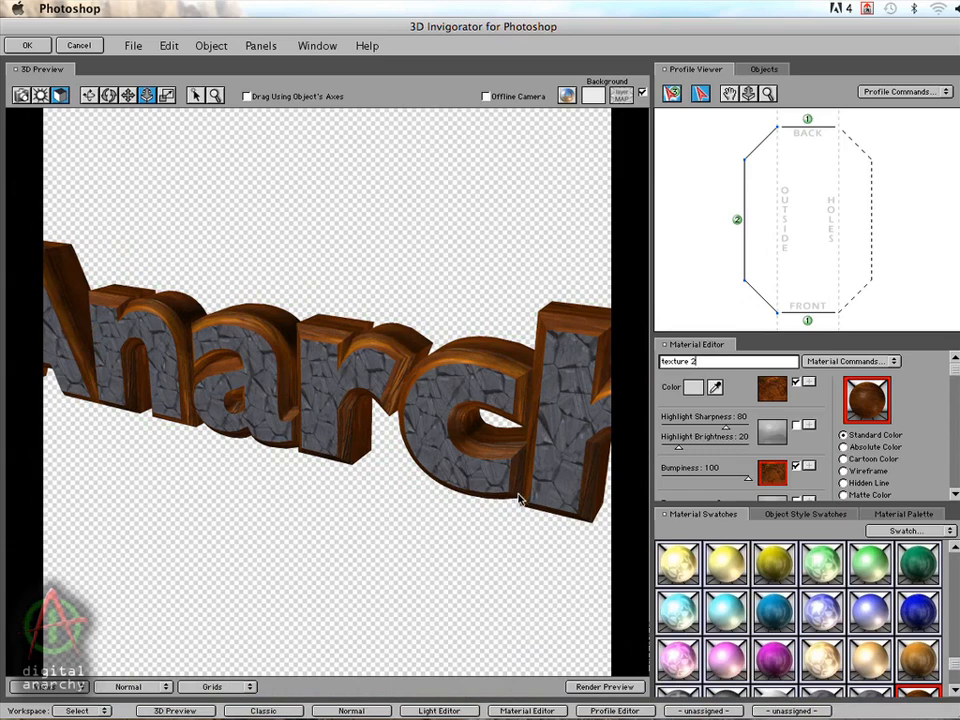
mouse_move(536, 368)
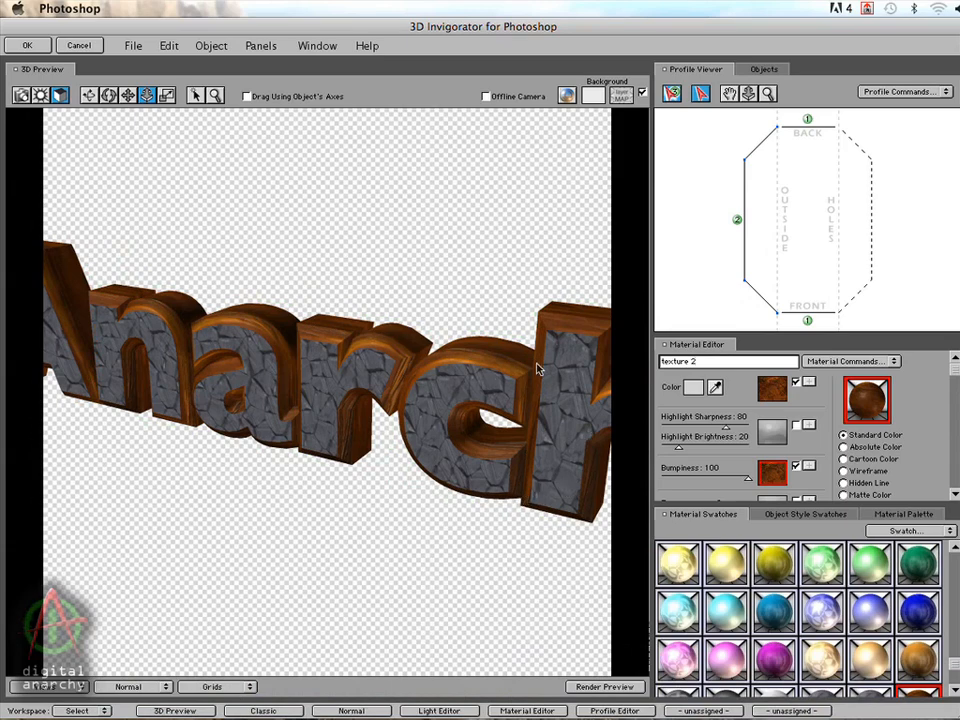
mouse_move(448, 412)
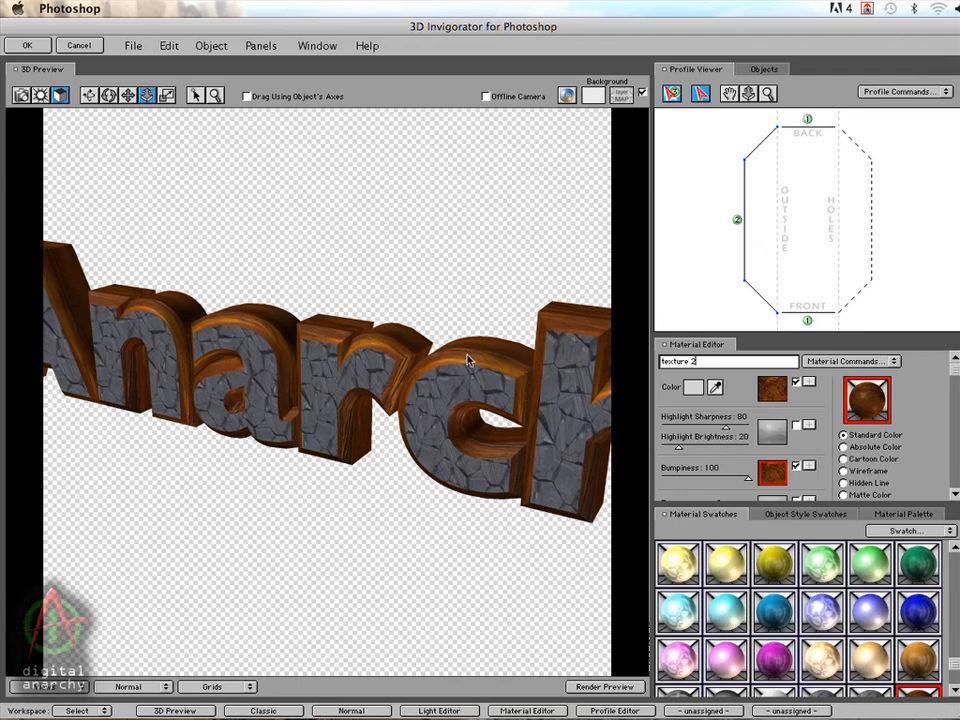
mouse_move(490, 358)
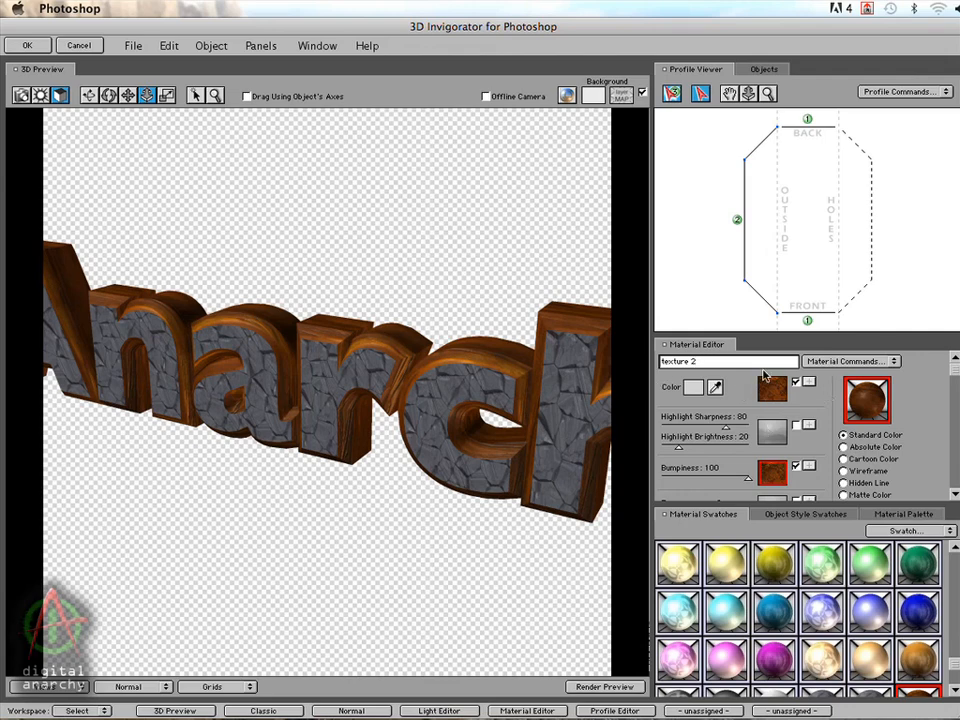
mouse_move(776, 404)
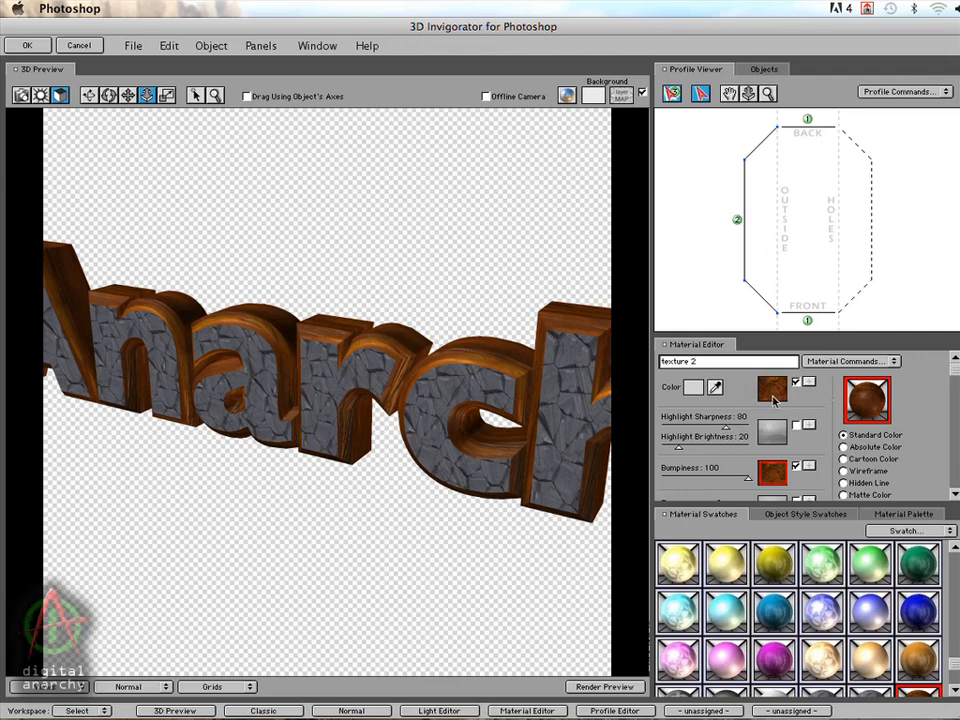